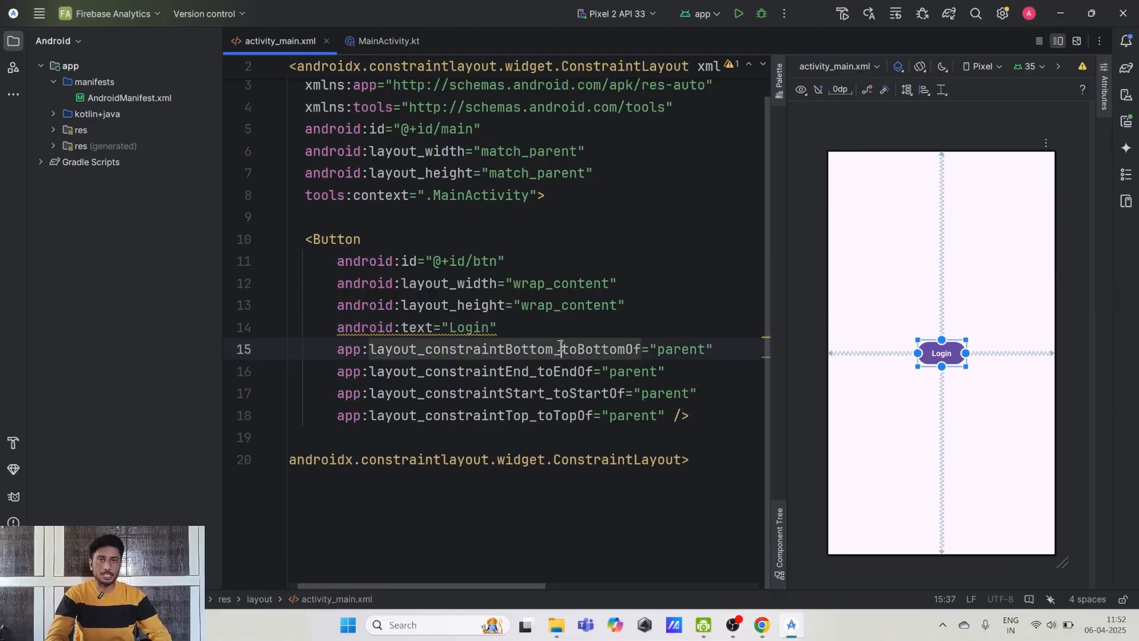
Step: Bring up MainActivity.kt with the Logged_in_to_my_app analytics click listener
left_click(498, 328)
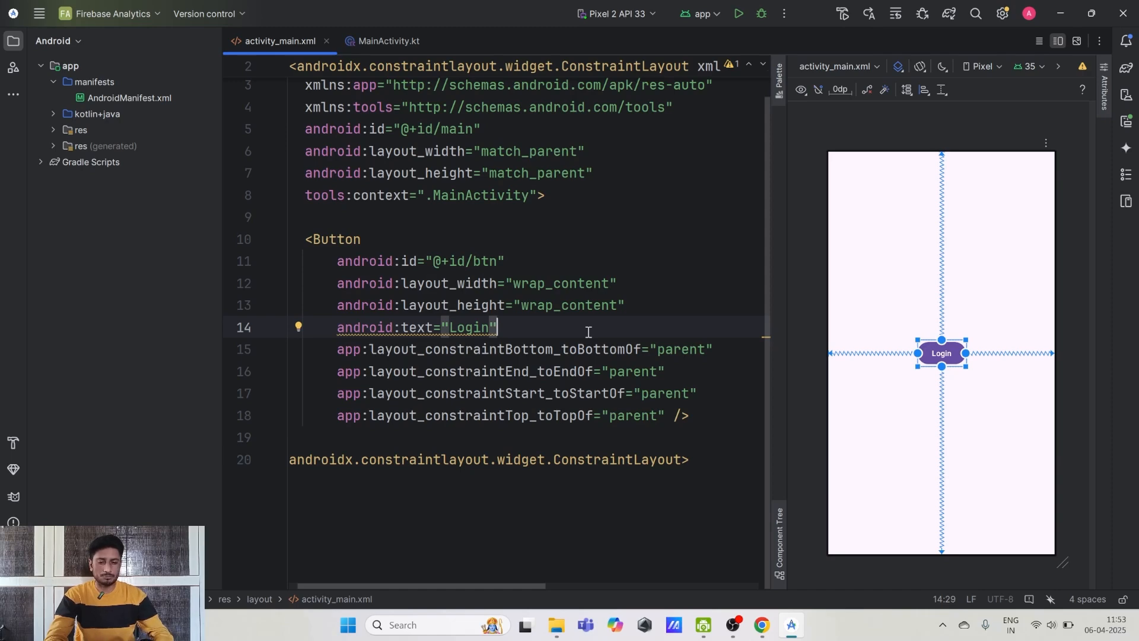
mouse_move(545, 322)
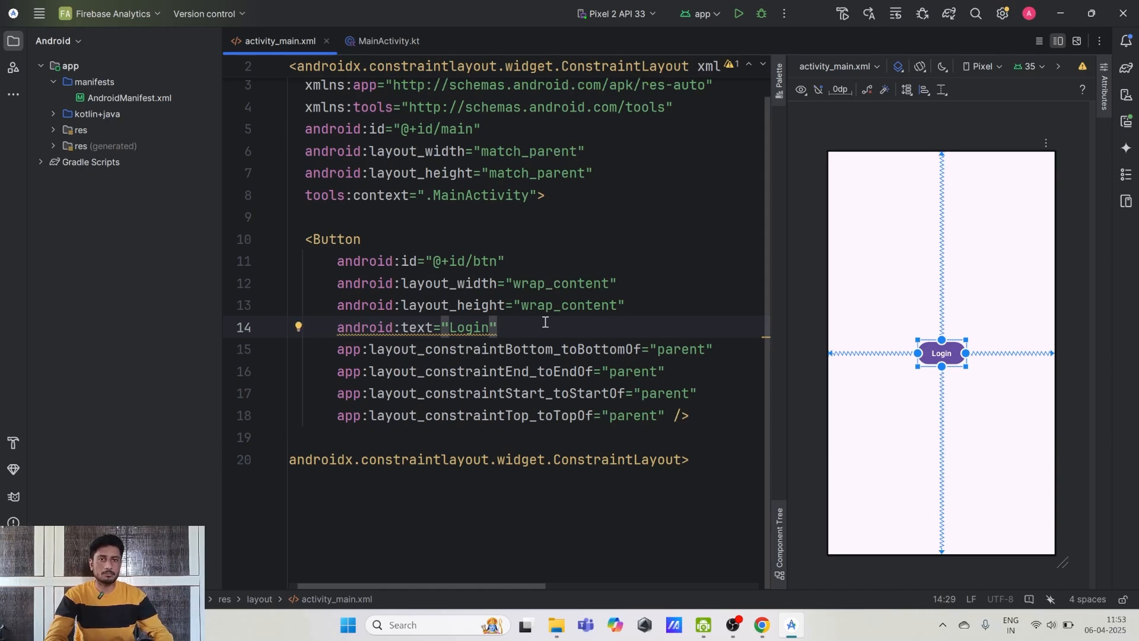
left_click(388, 40)
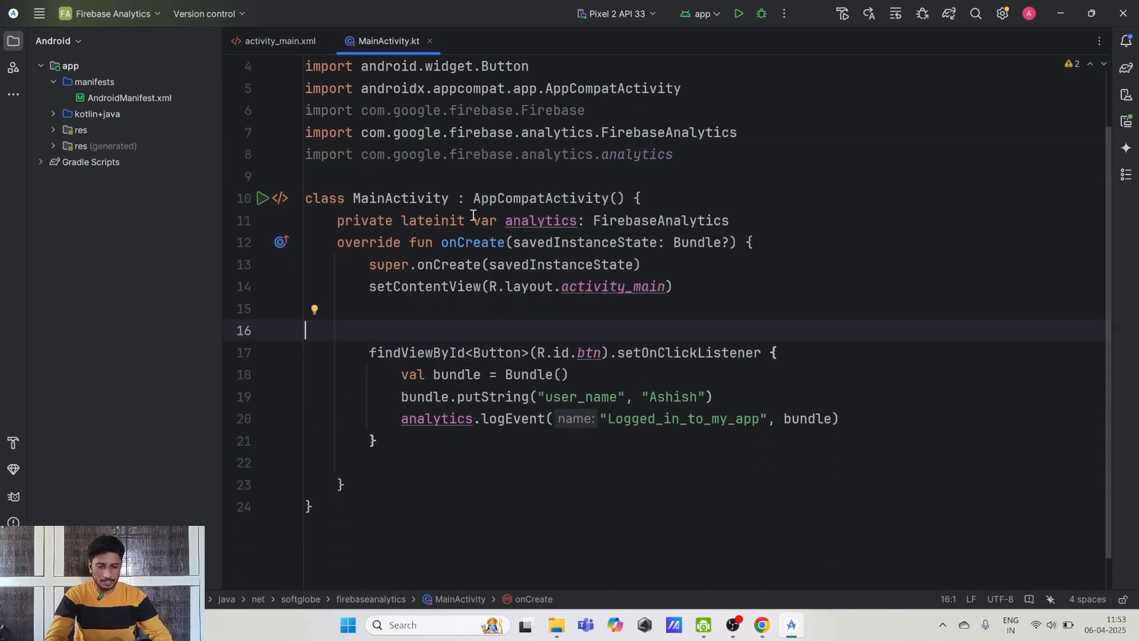
Step: Remove the analytics property, logEvent lines and unused imports, then return to activity_main.xml
key("Backspace")
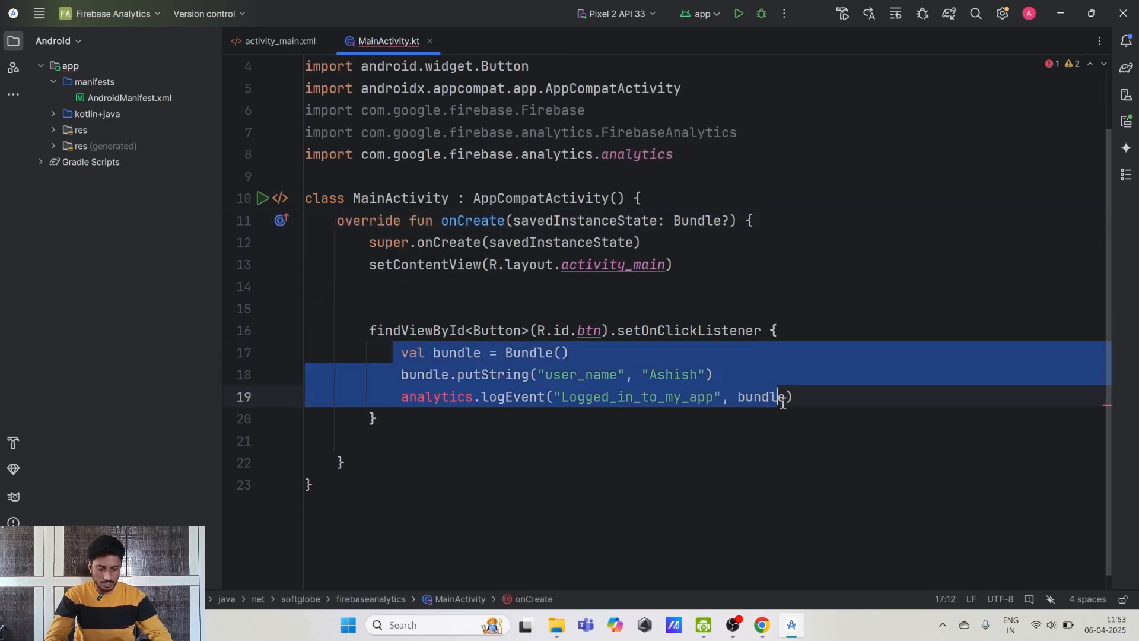
key("Delete")
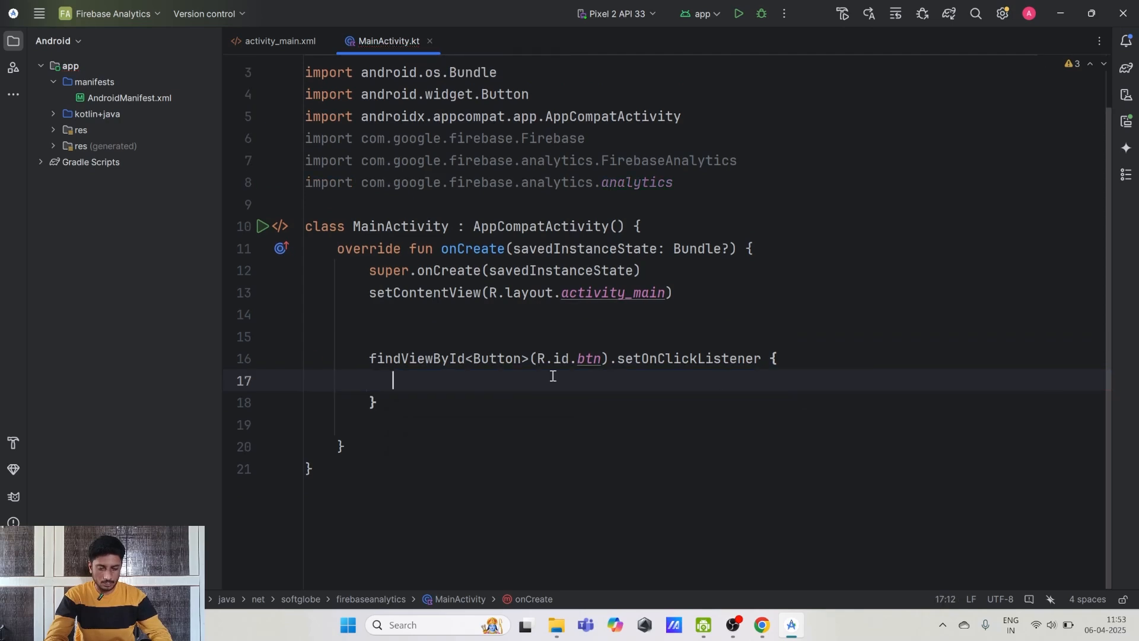
left_click(424, 161)
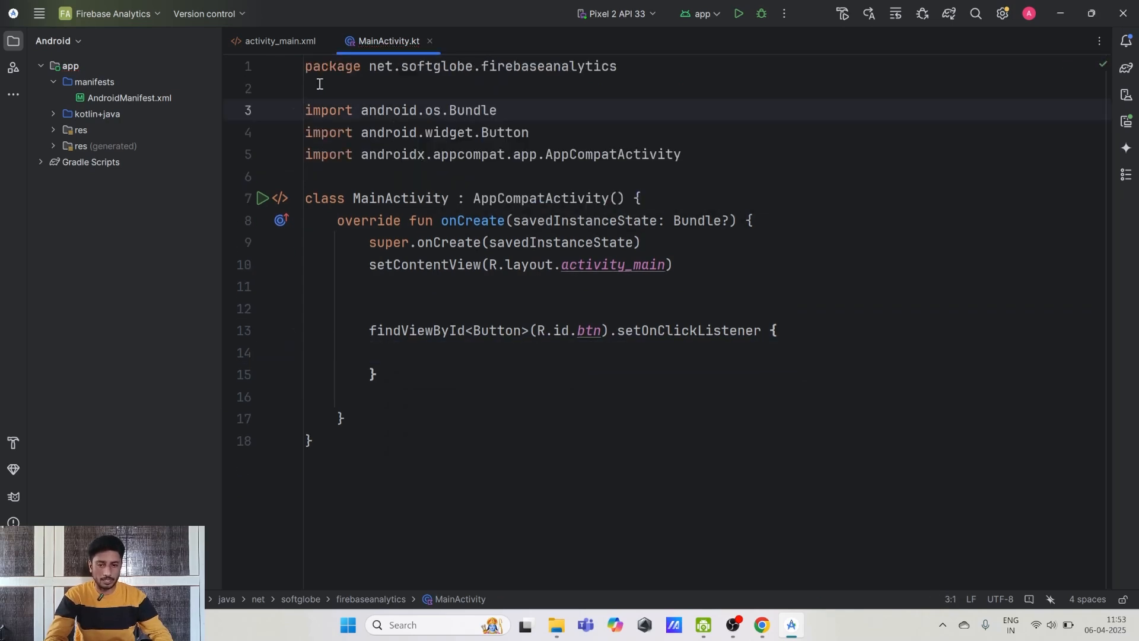
left_click(280, 40)
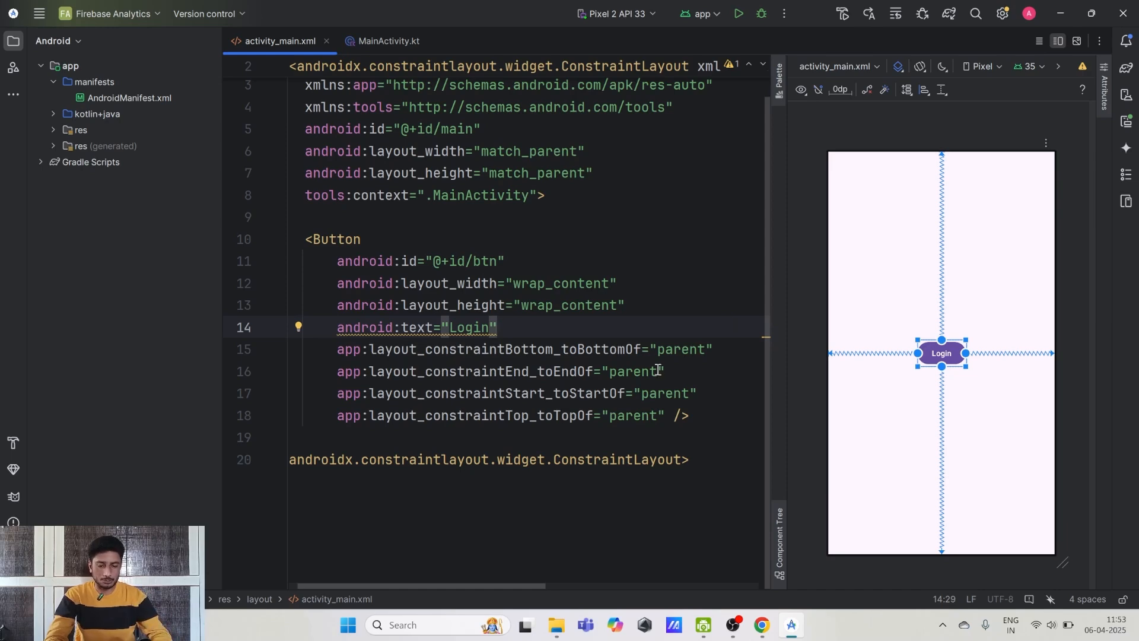
Step: Change the button's android:text to 'Test Crash' and return to MainActivity.kt
type("Te")
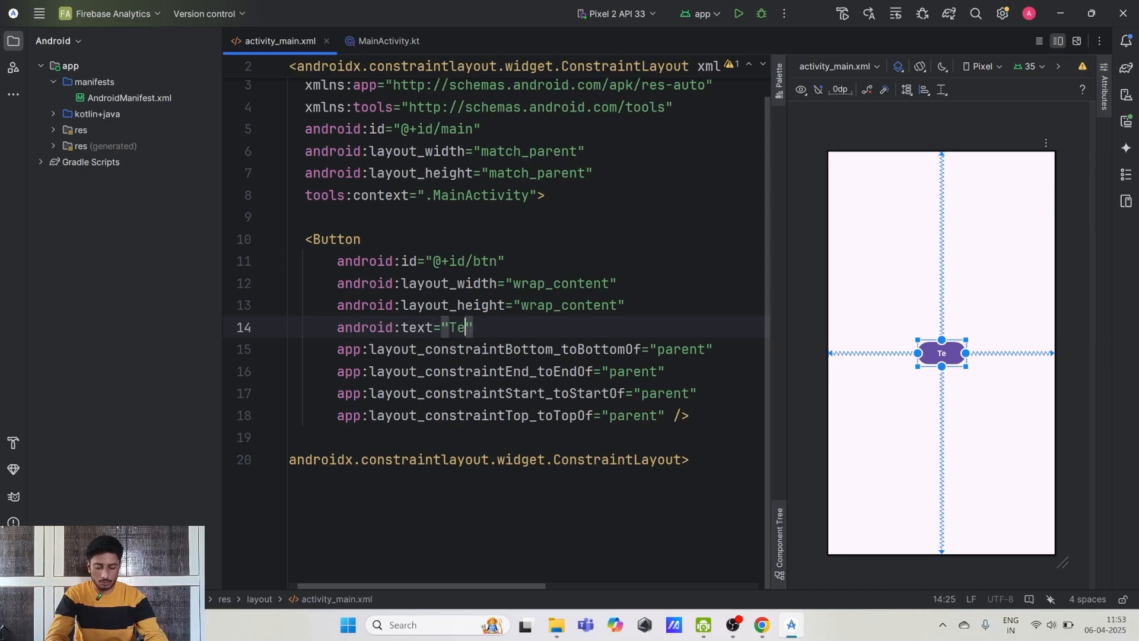
type("st Crash")
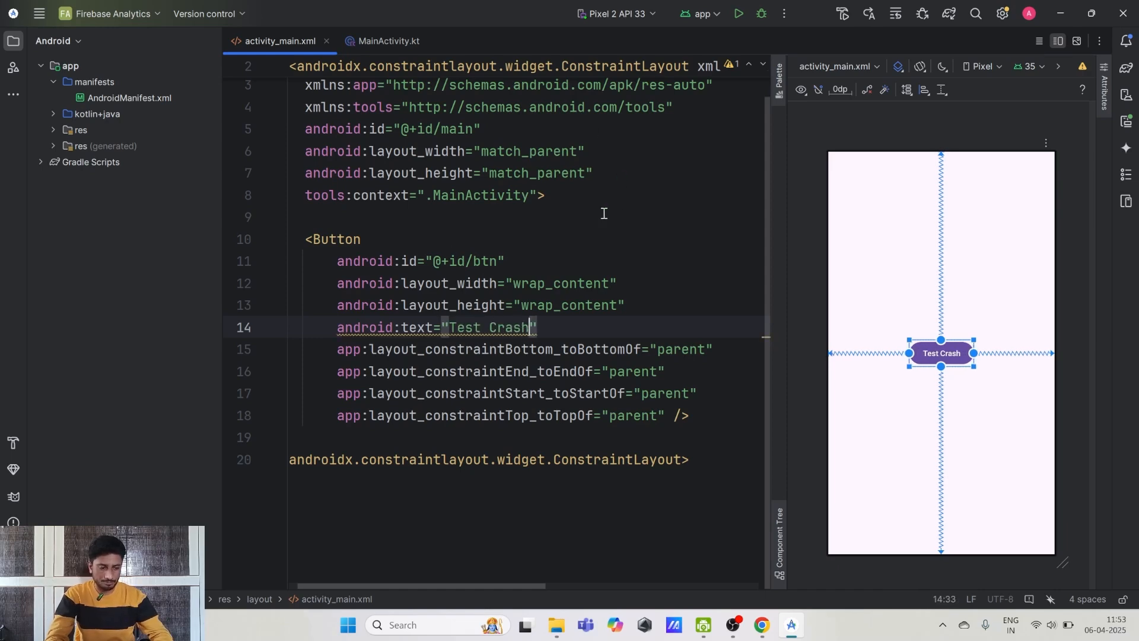
left_click(389, 40)
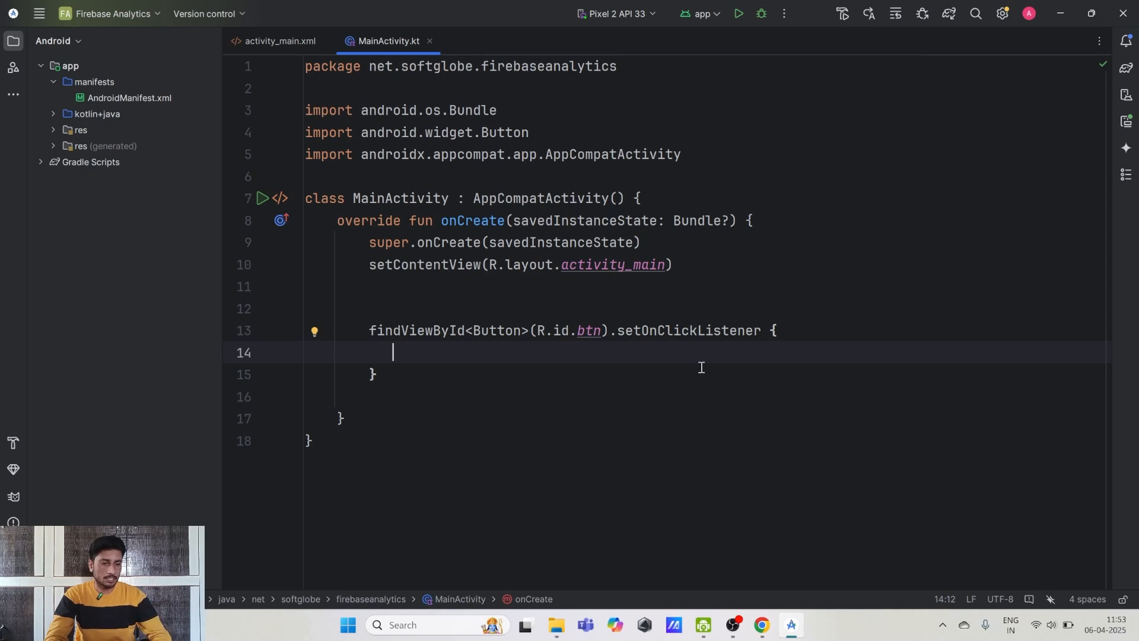
mouse_move(1033, 51)
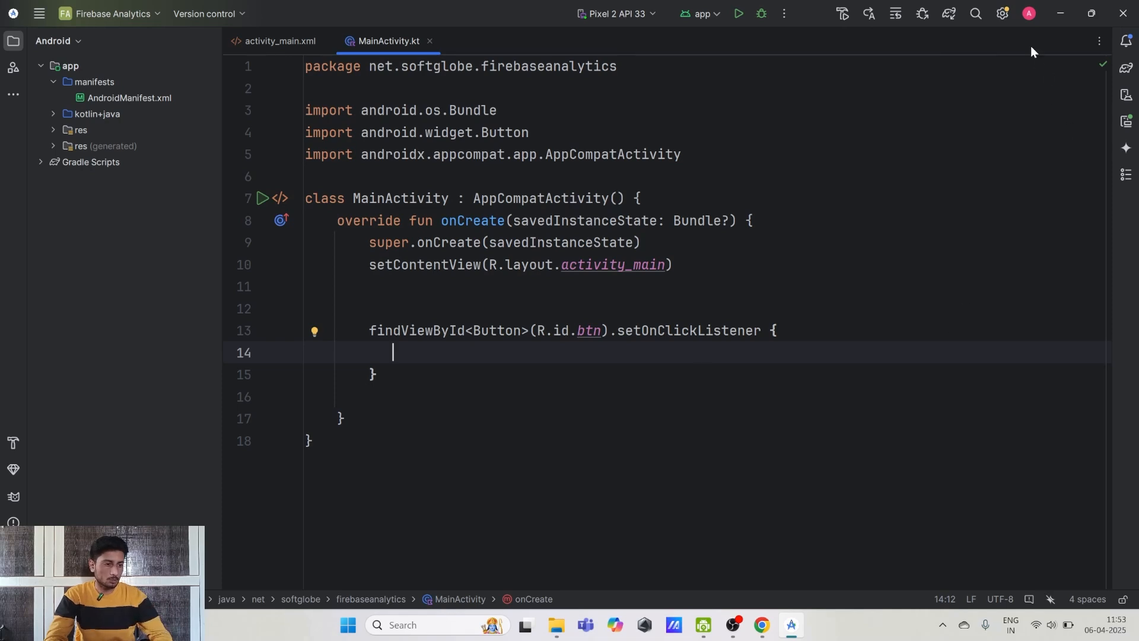
left_click(1029, 13)
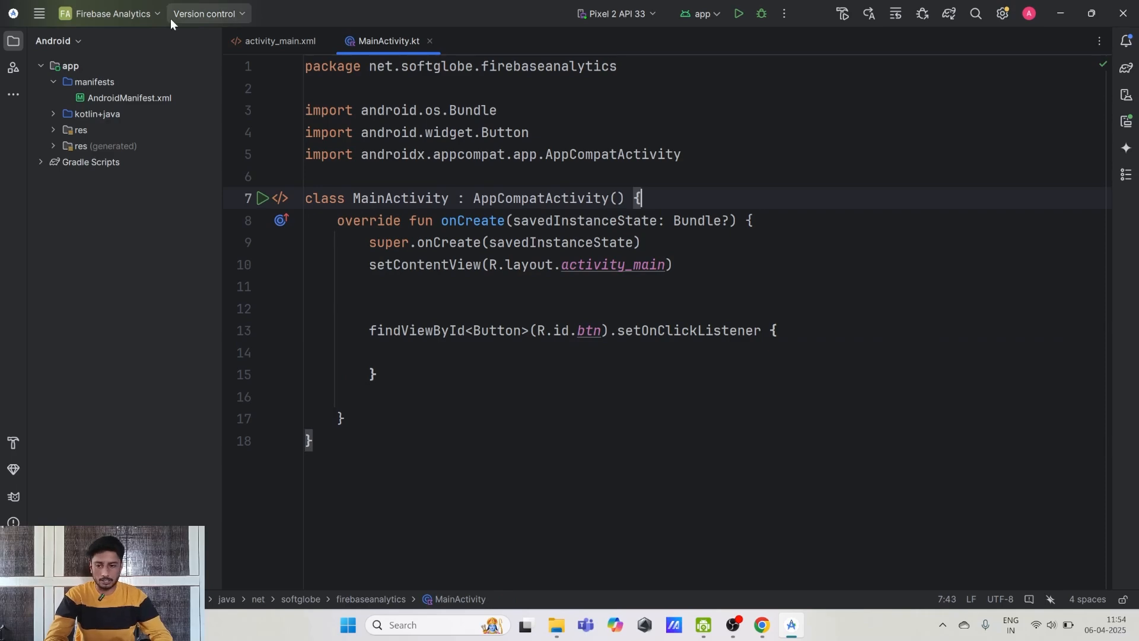
Step: Open the Firebase assistant via Tools and start the Crashlytics getting-started guide
left_click(352, 15)
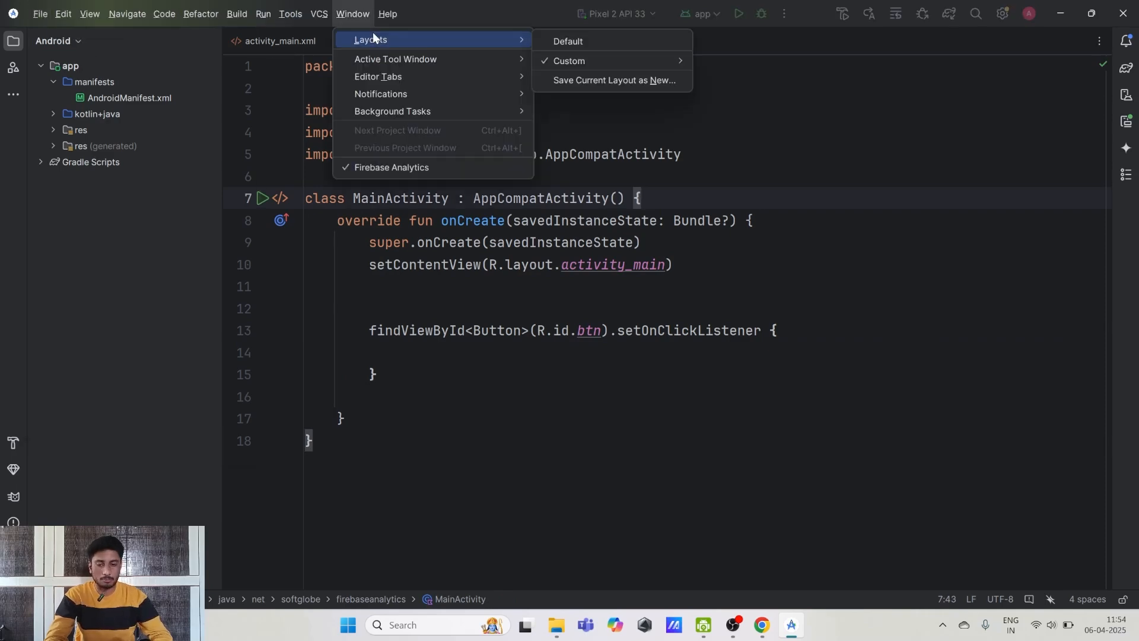
left_click(289, 15)
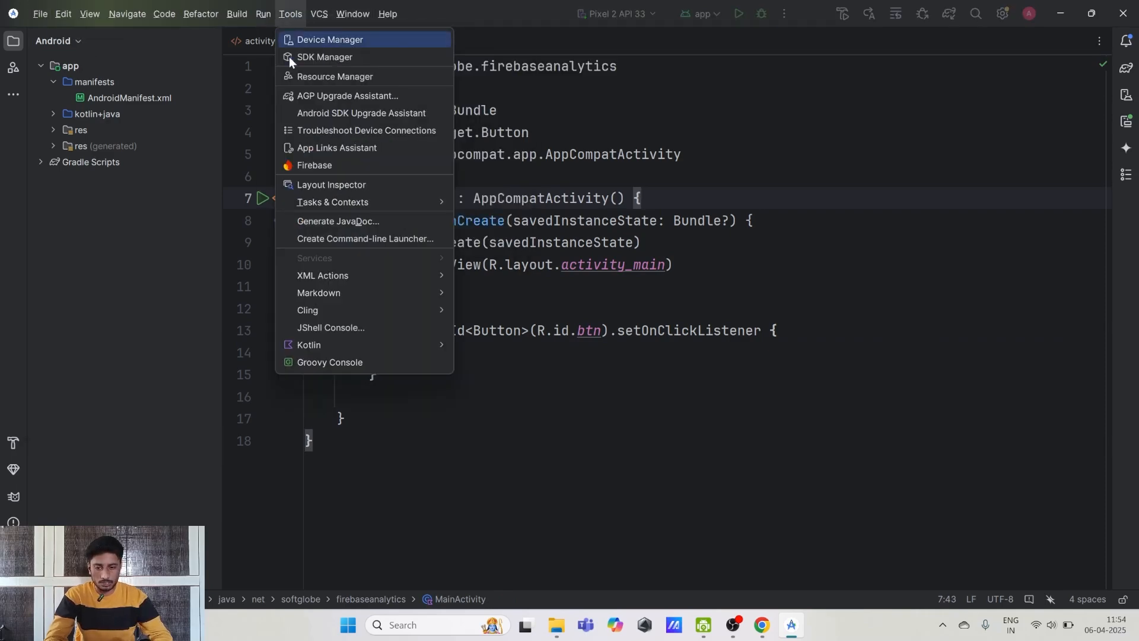
left_click(313, 165)
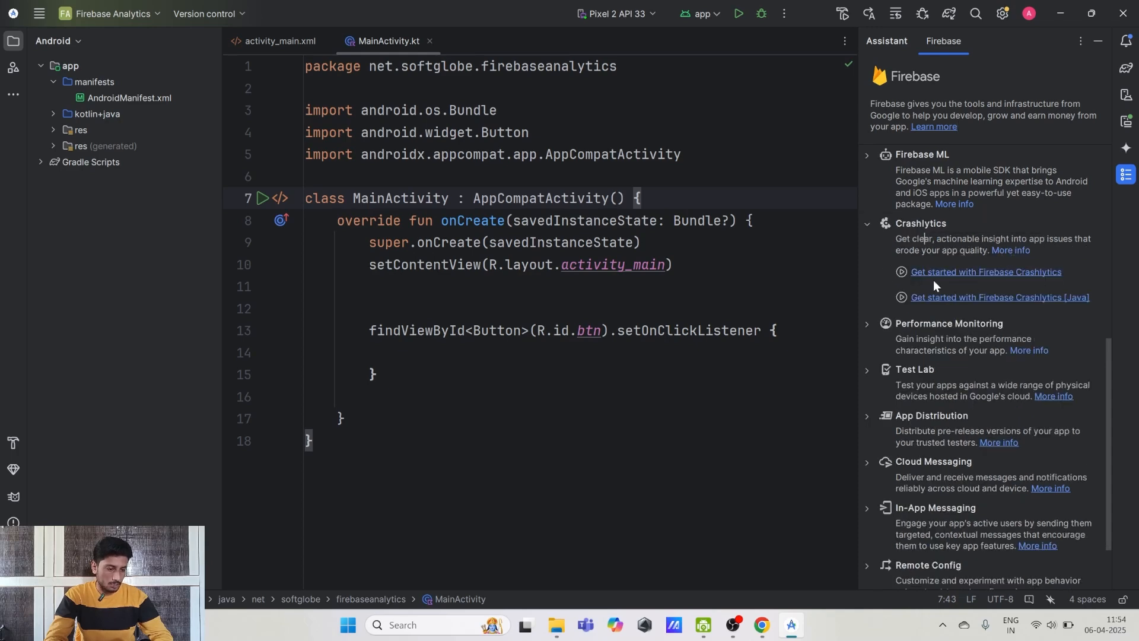
mouse_move(938, 277)
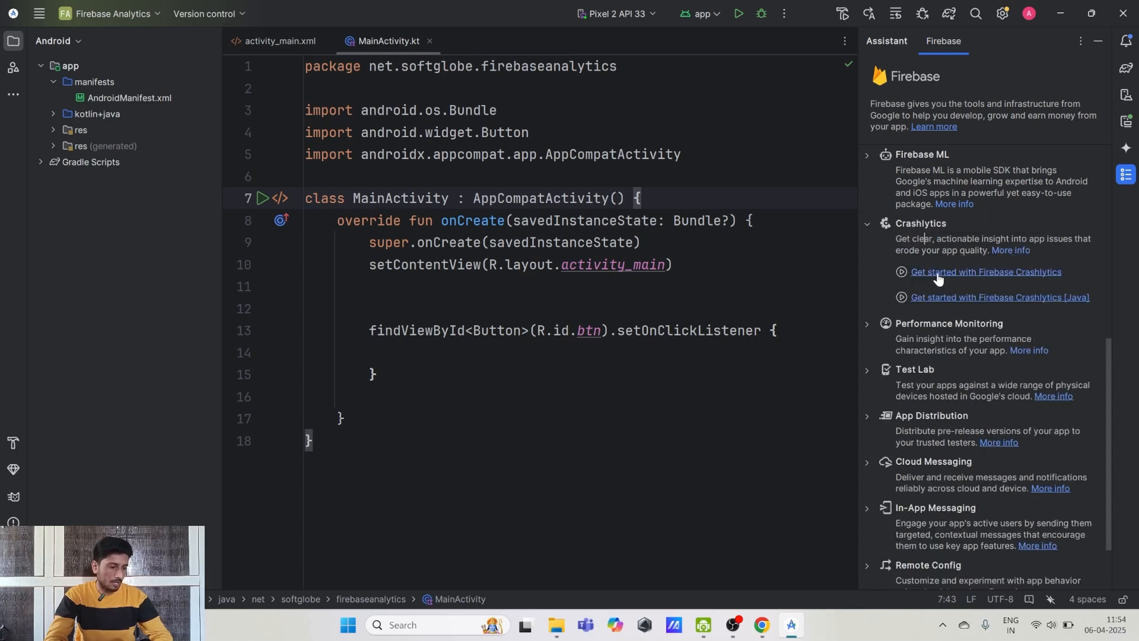
left_click(986, 272)
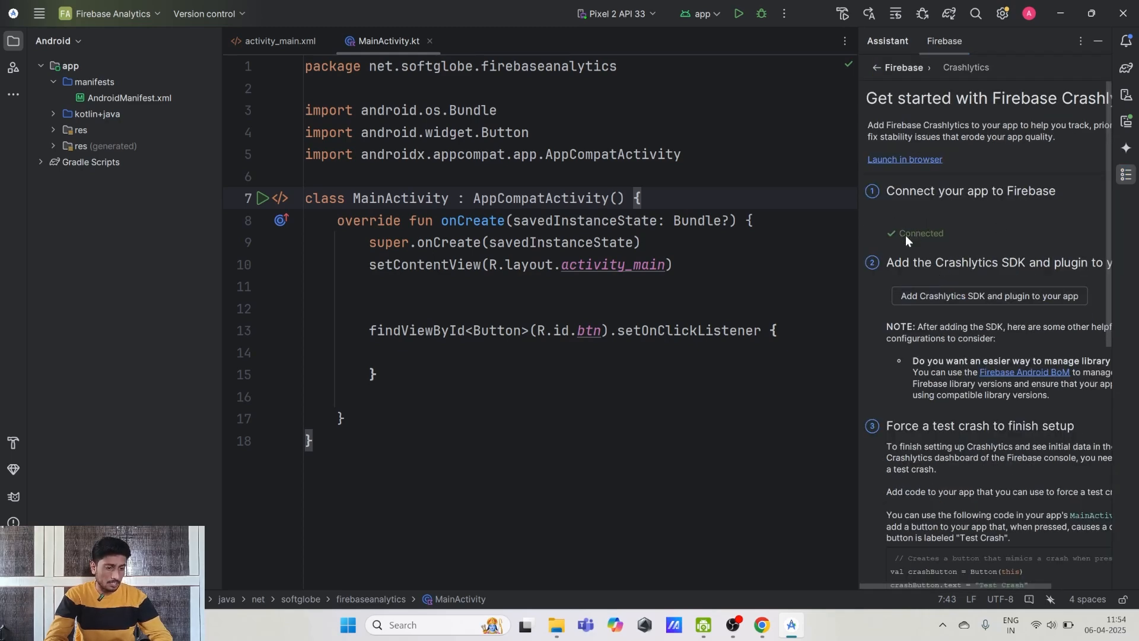
mouse_move(960, 234)
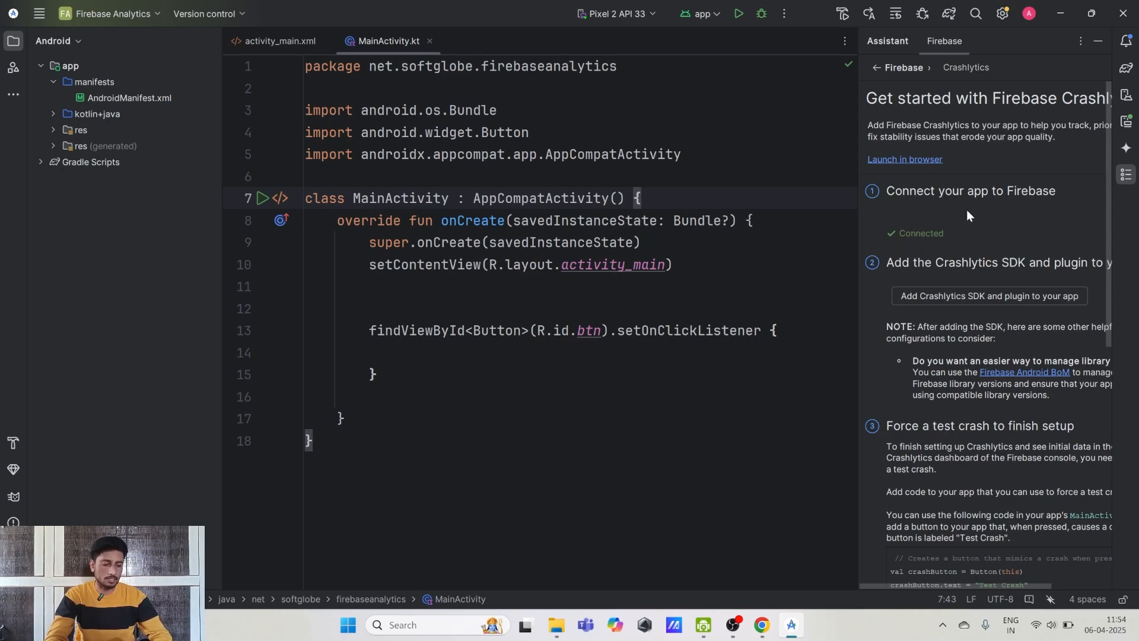
mouse_move(940, 240)
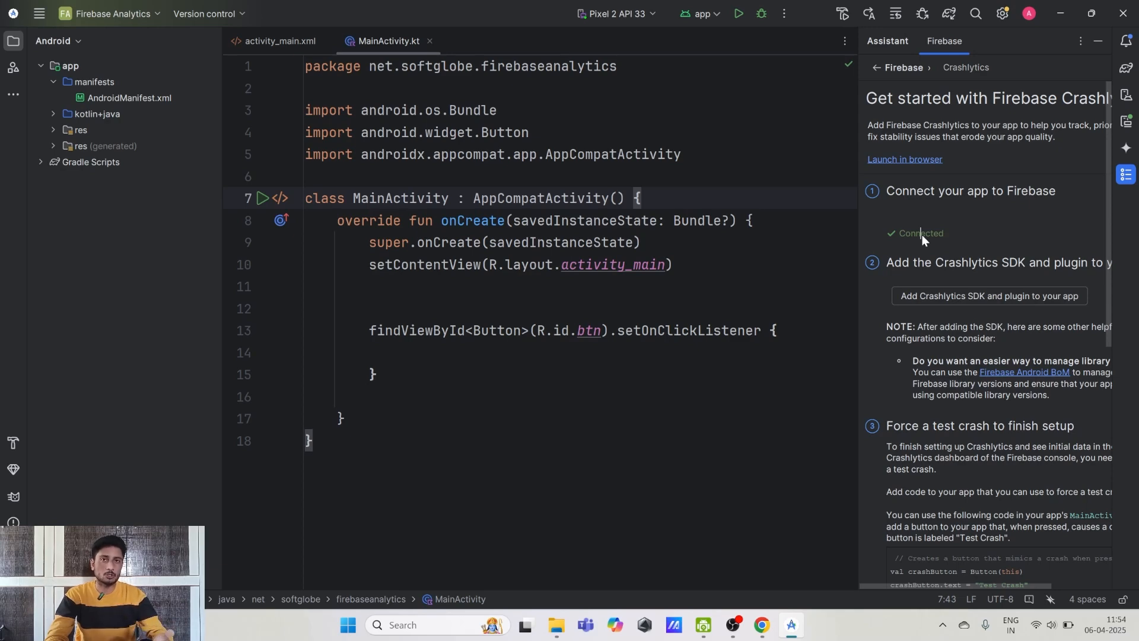
mouse_move(959, 251)
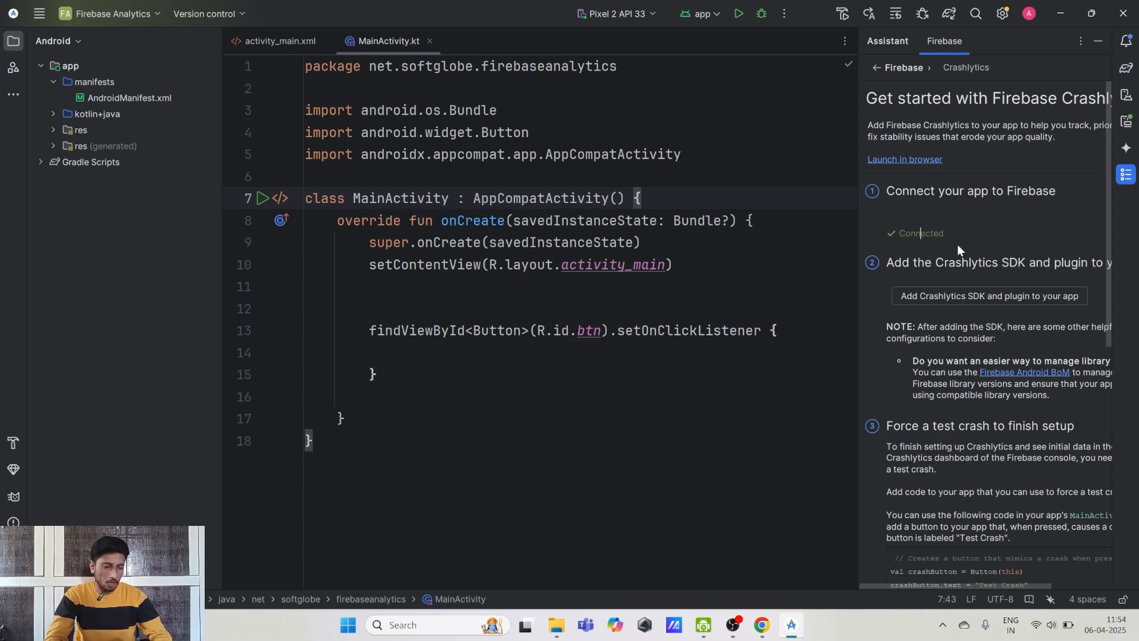
scroll("down", 3)
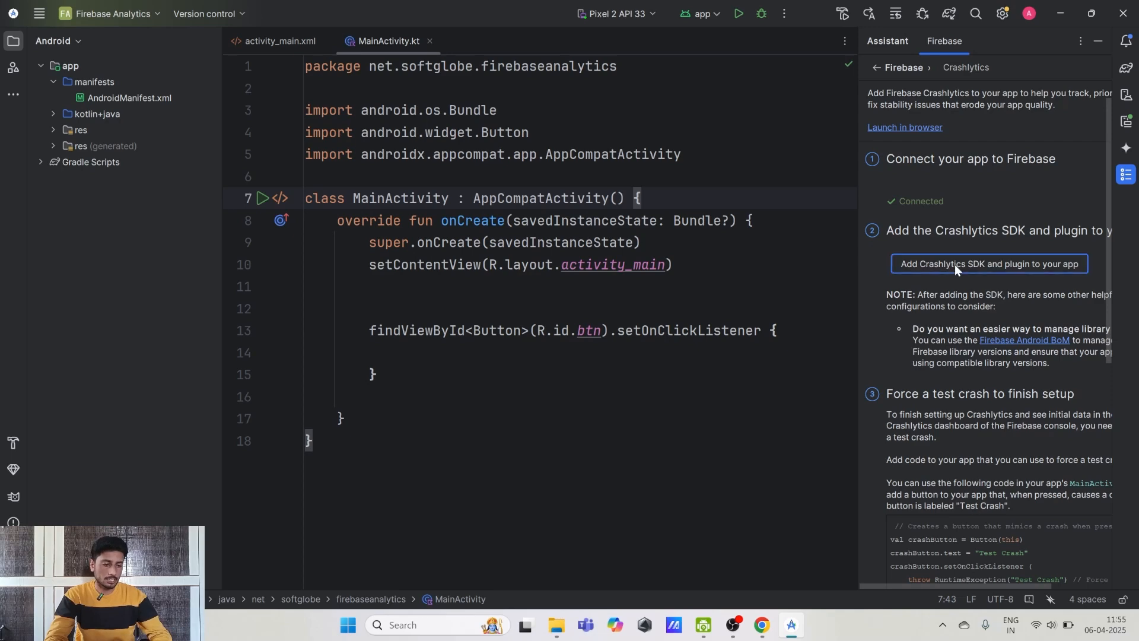
Step: Add the Crashlytics SDK and plugin, accept the Gradle changes, and switch to the Firebase console
left_click(986, 263)
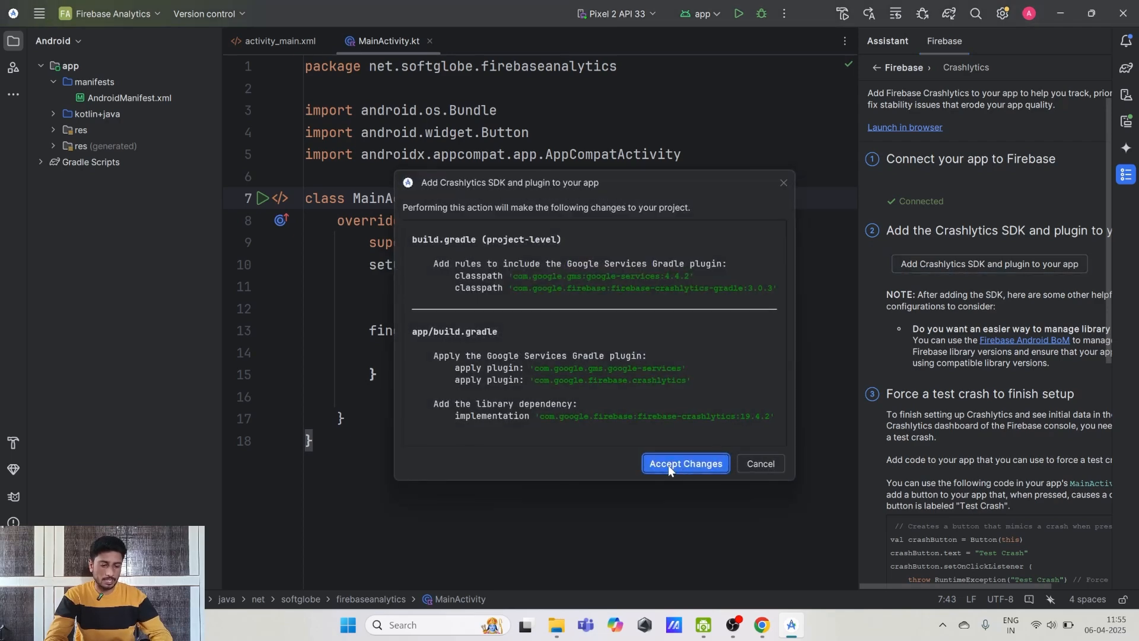
left_click(683, 464)
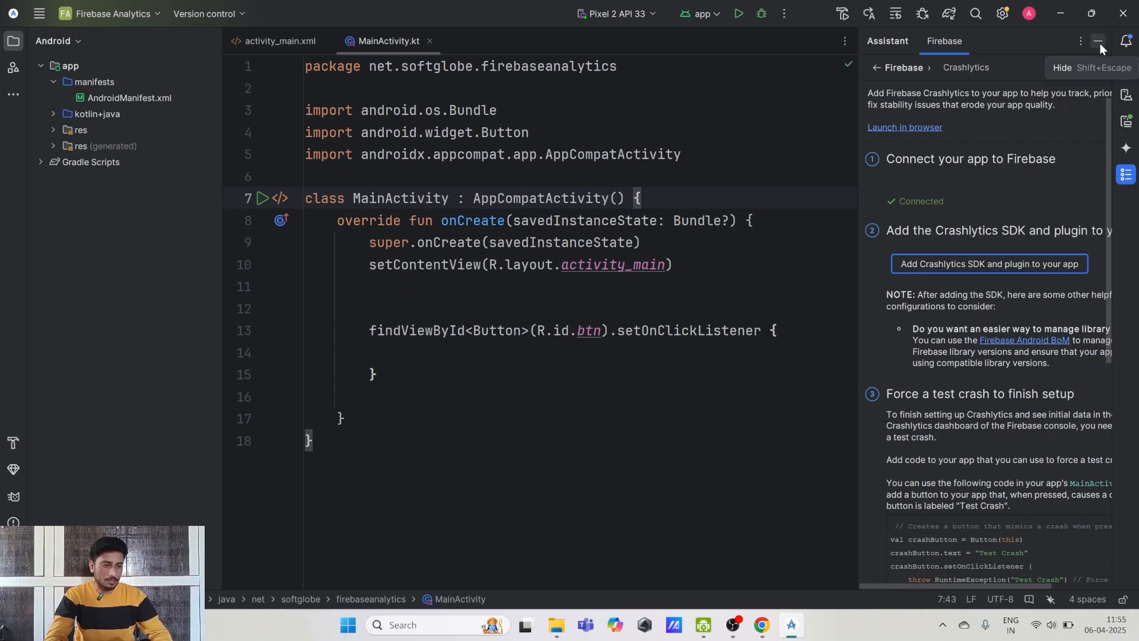
left_click(1099, 41)
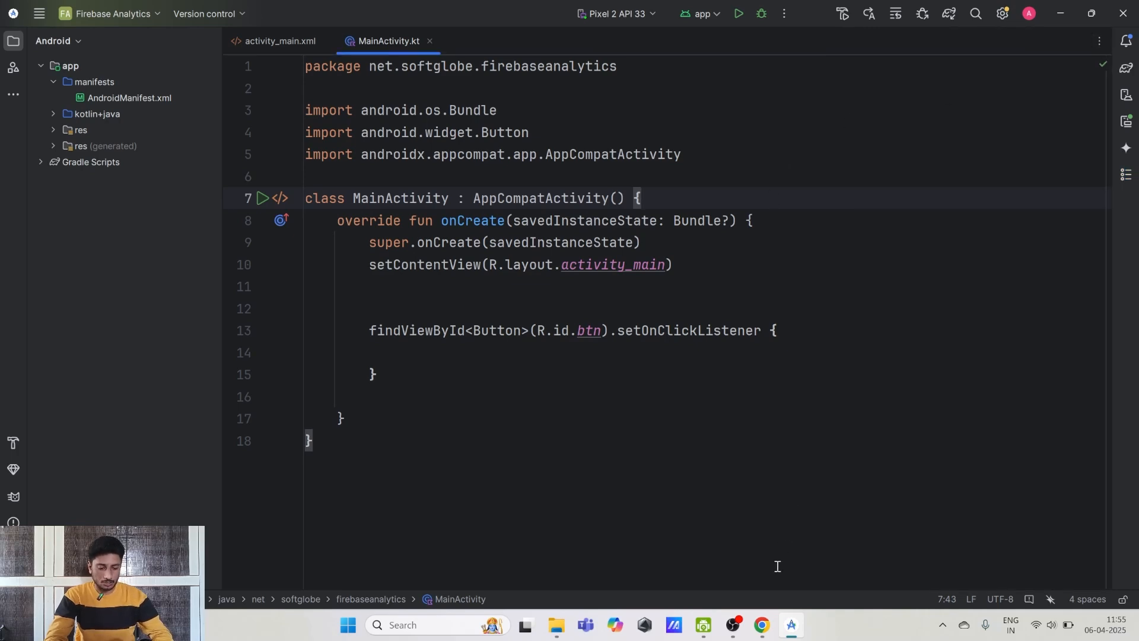
left_click(759, 626)
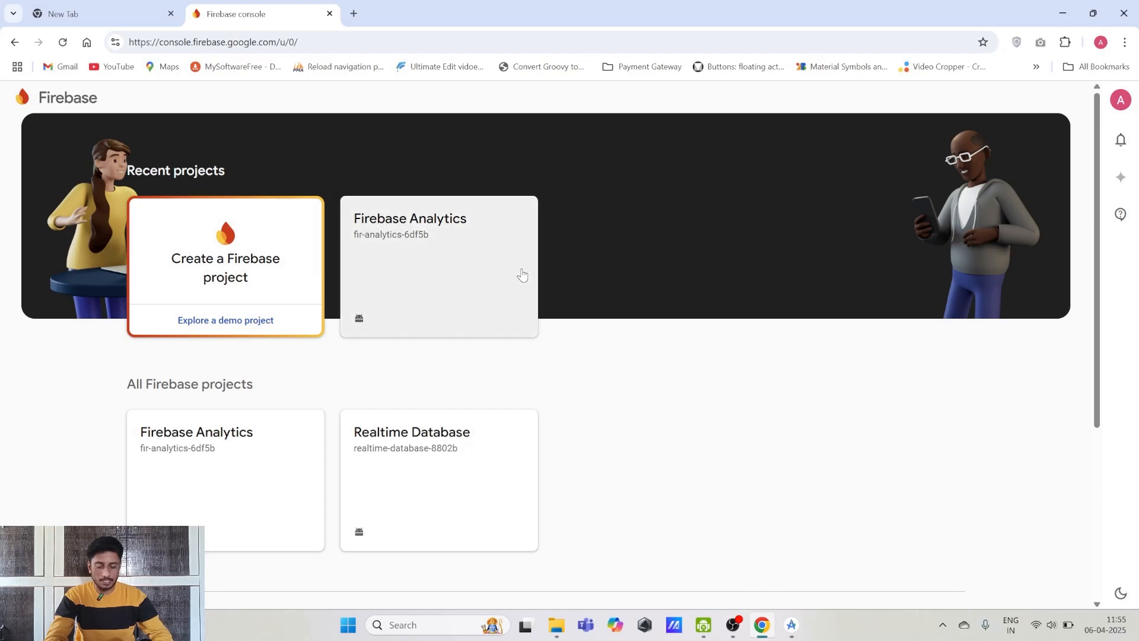
mouse_move(438, 256)
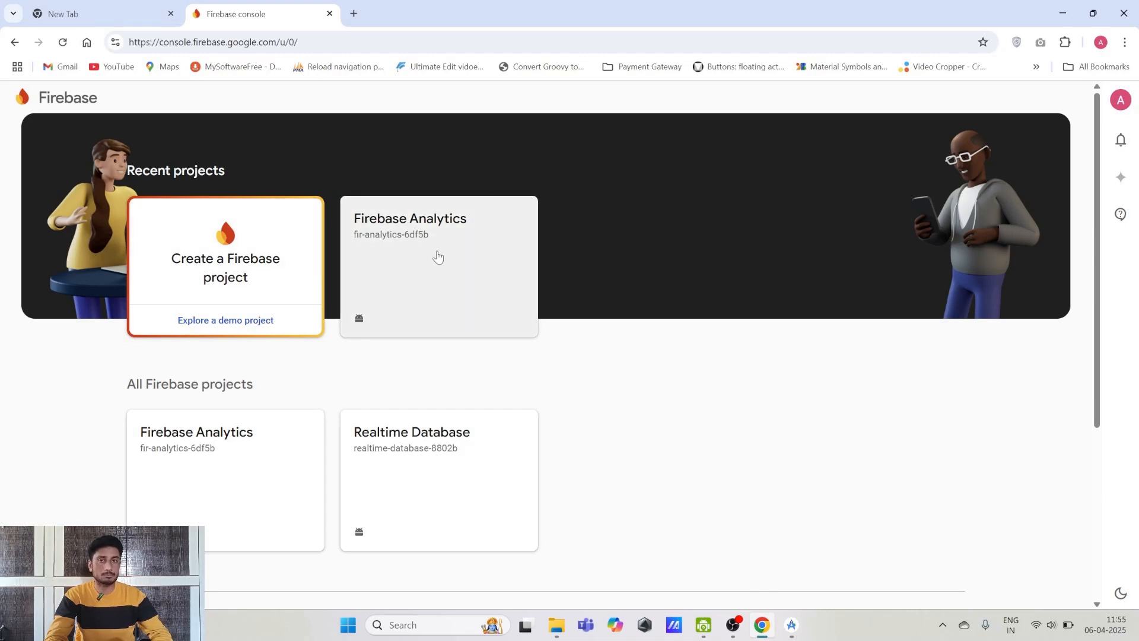
Step: Open the Firebase Analytics project's Crashlytics page for the Android app
left_click(439, 261)
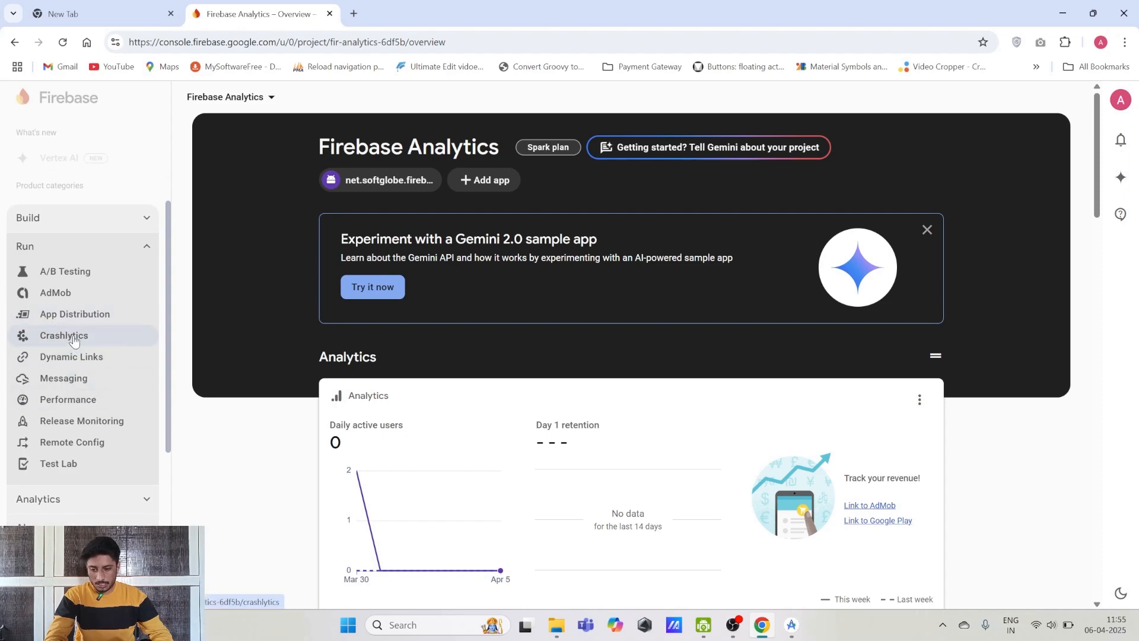
left_click(64, 335)
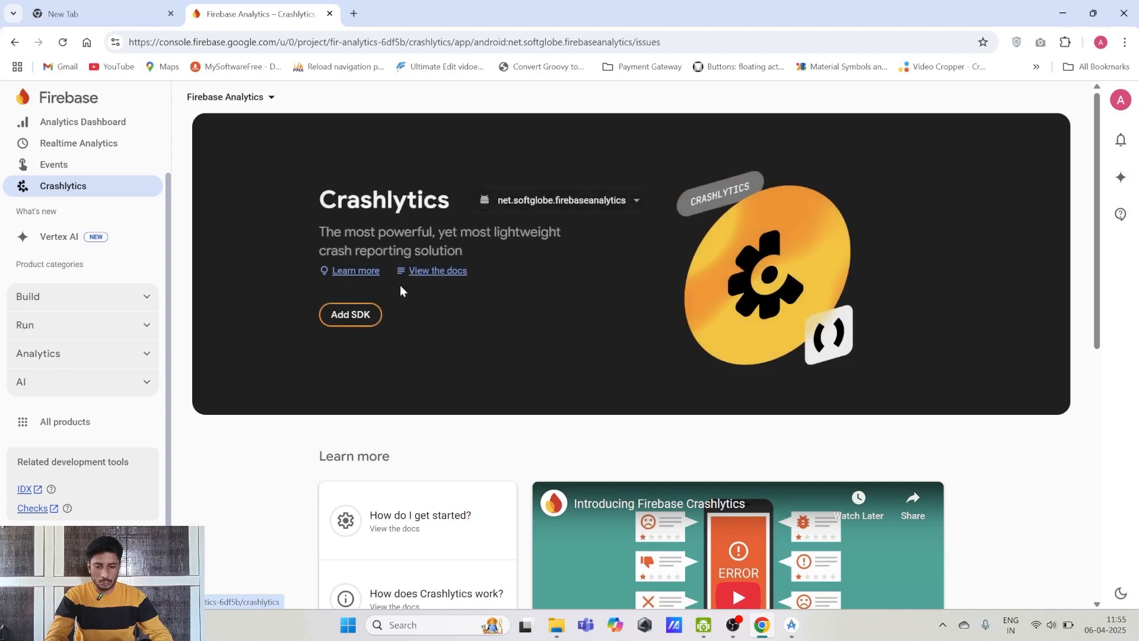
mouse_move(503, 317)
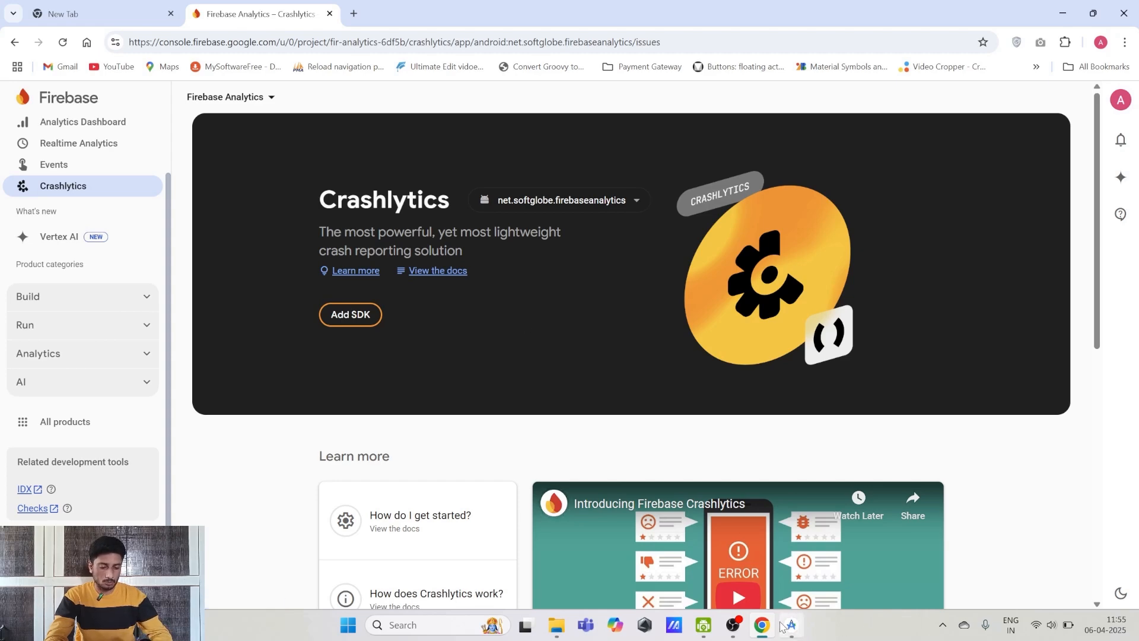
Step: Return to Android Studio, run the app on the Pixel 2 emulator, and place the cursor in the empty click listener
left_click(790, 630)
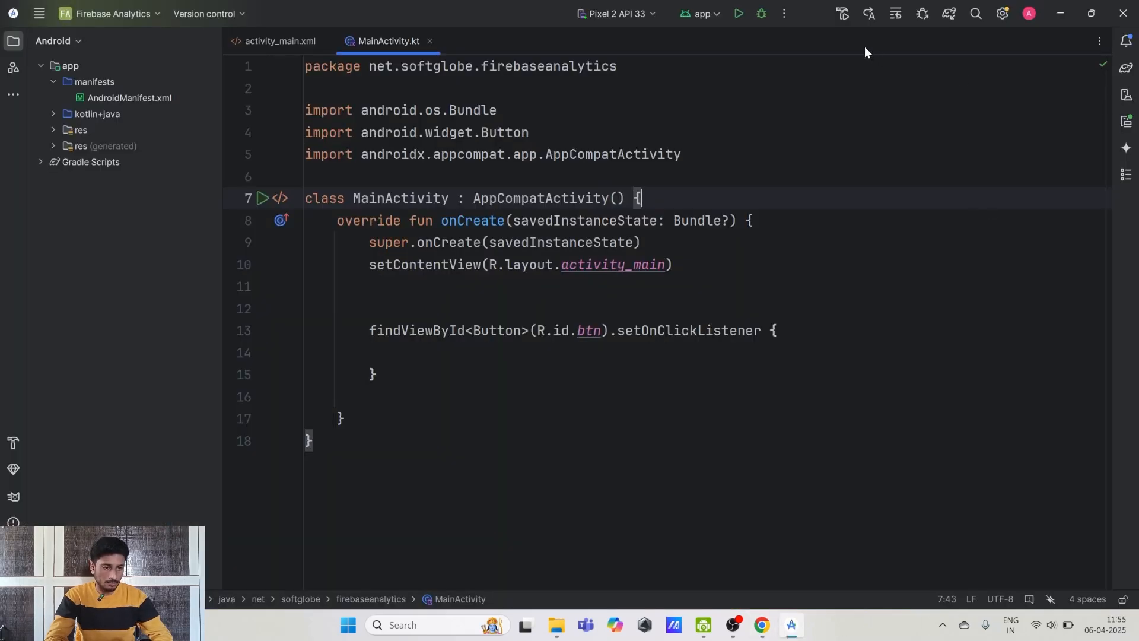
left_click(739, 13)
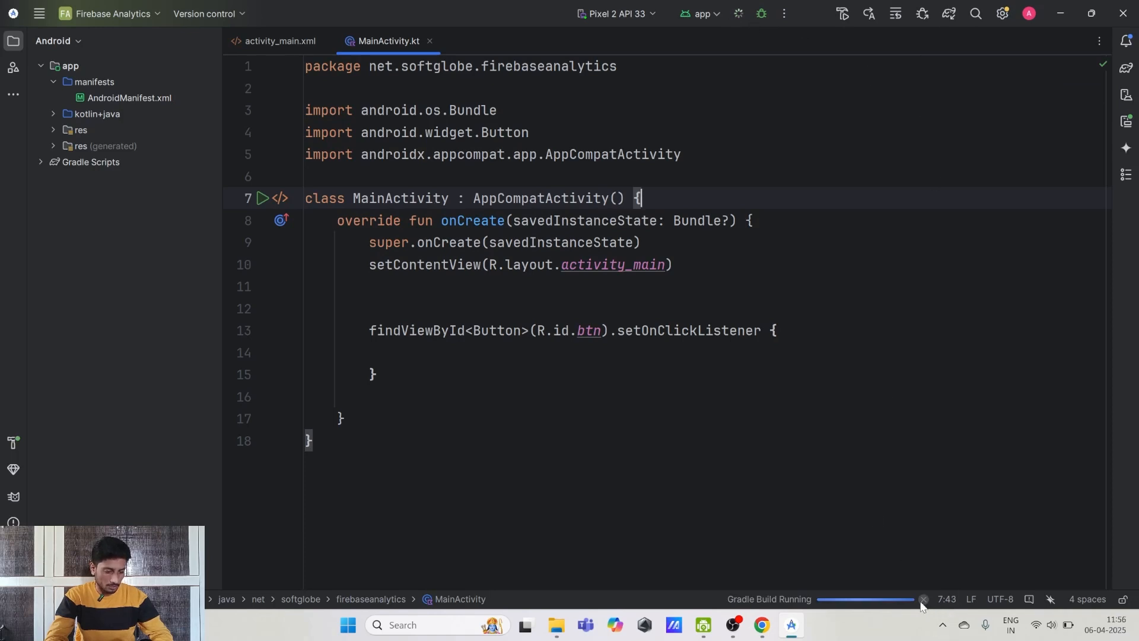
left_click(924, 598)
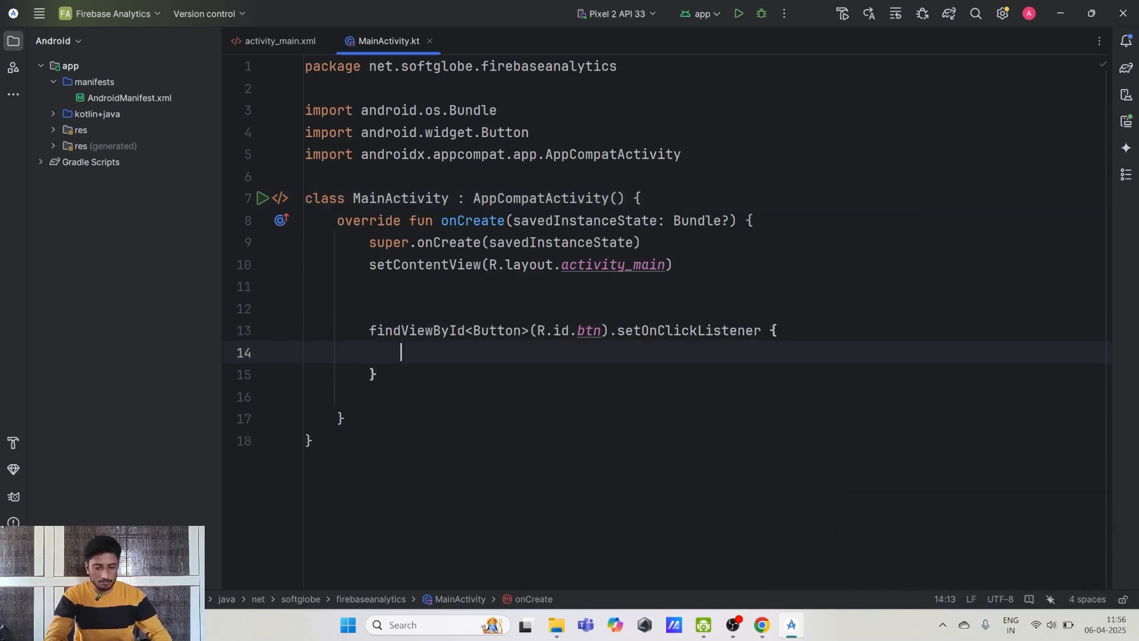
Step: Make the click listener throw NullPointerException() and rerun the app
type("throw")
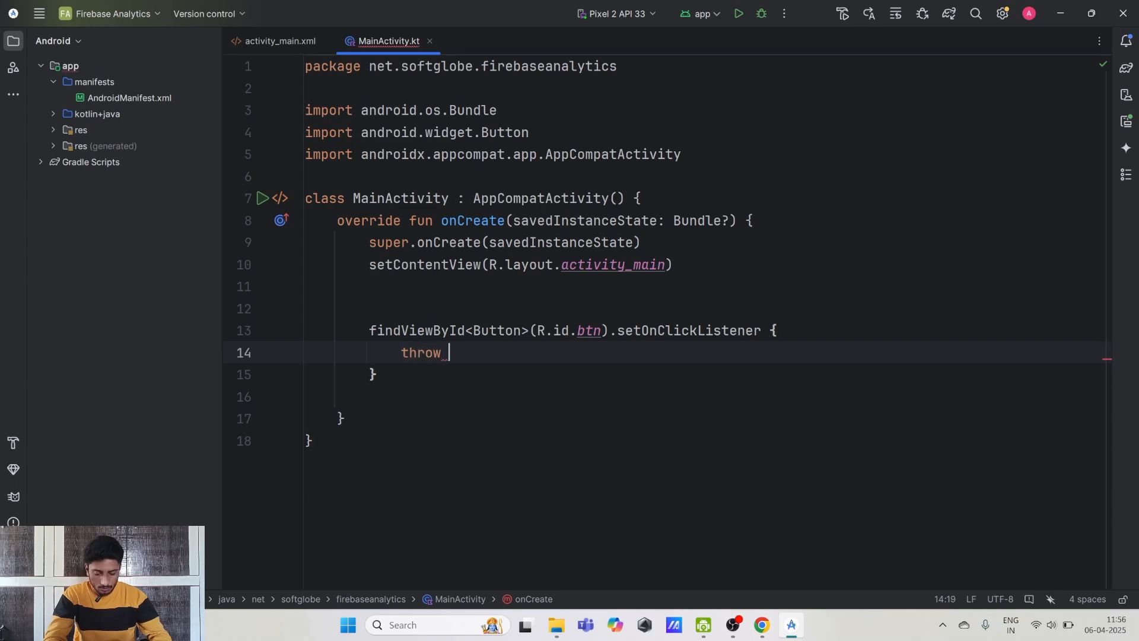
type("NullPointerException")
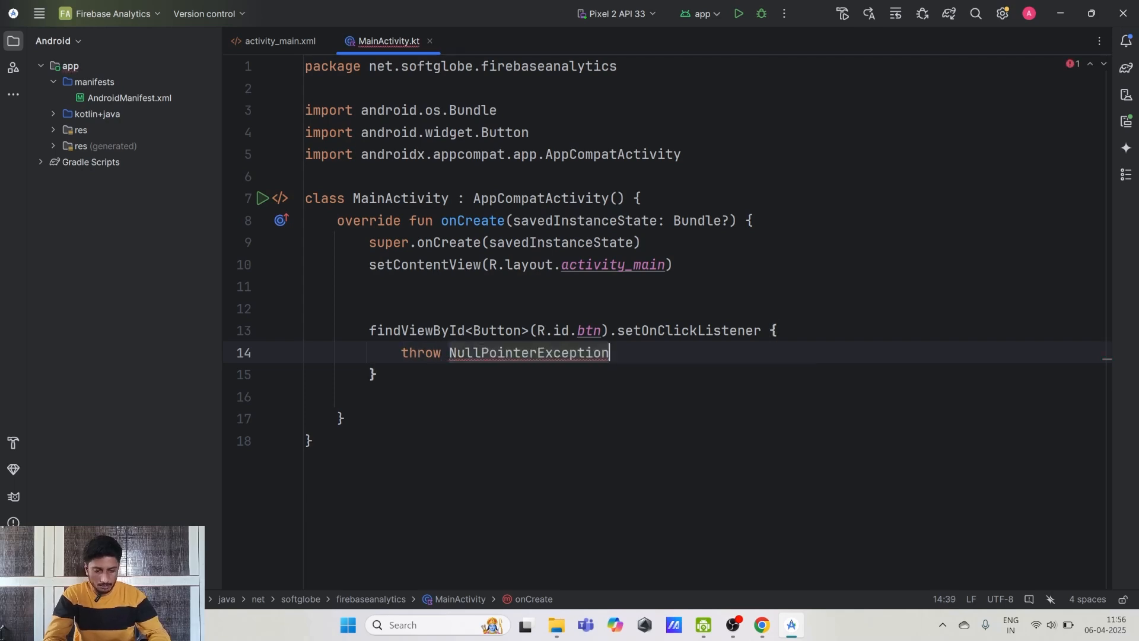
type("()")
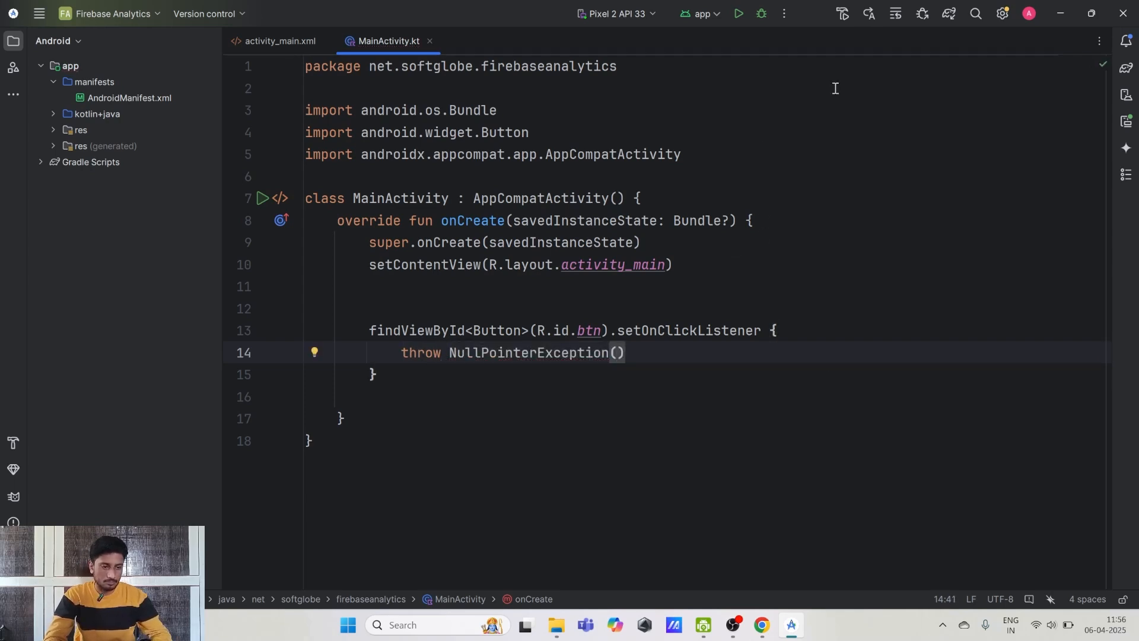
left_click(737, 13)
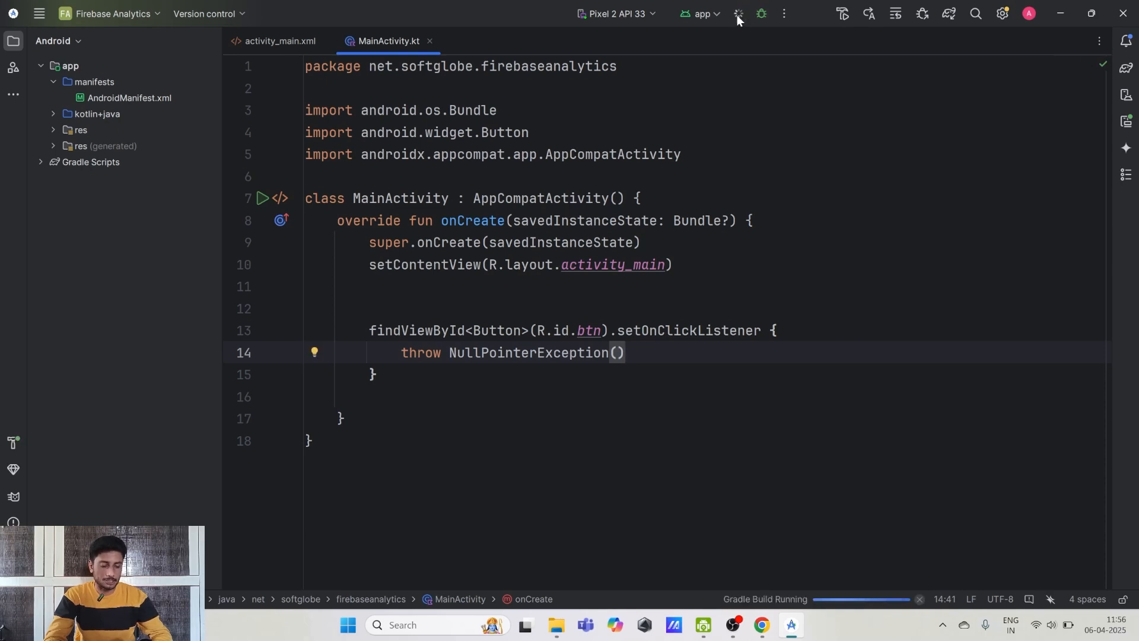
mouse_move(1127, 118)
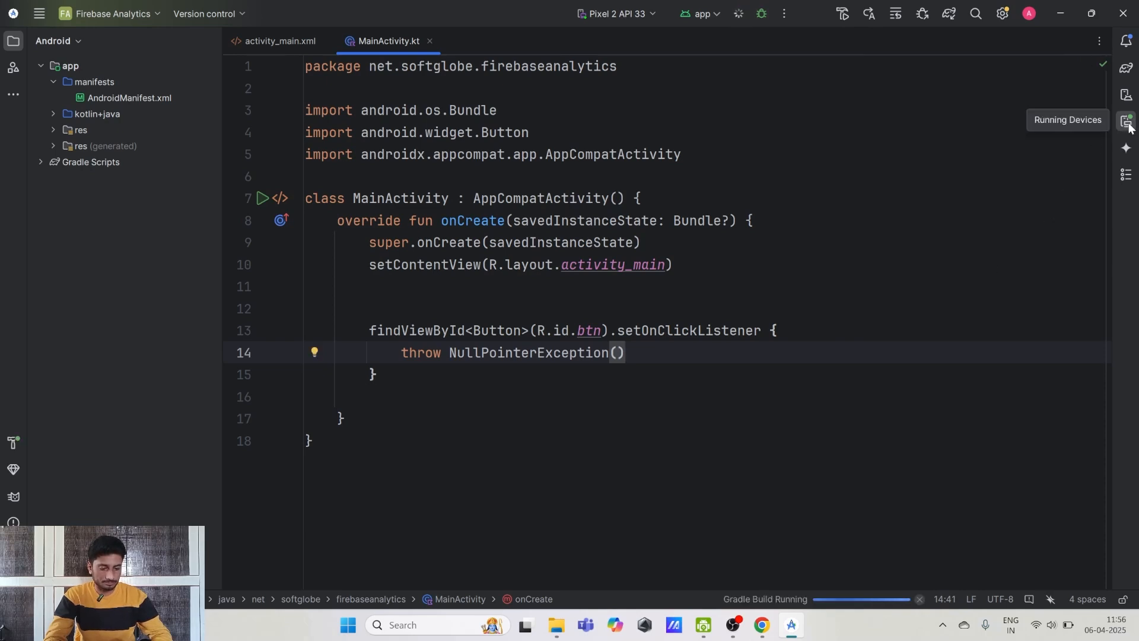
Step: Show the emulator, tap Test Crash to crash the app, and switch to the Firebase console
left_click(1127, 120)
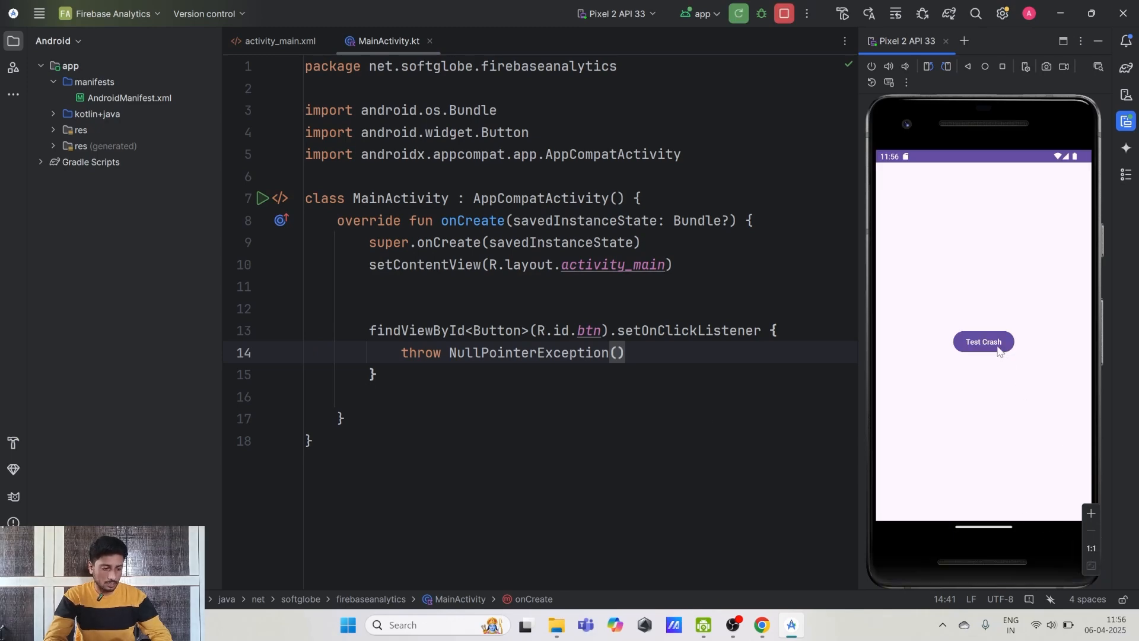
left_click(983, 342)
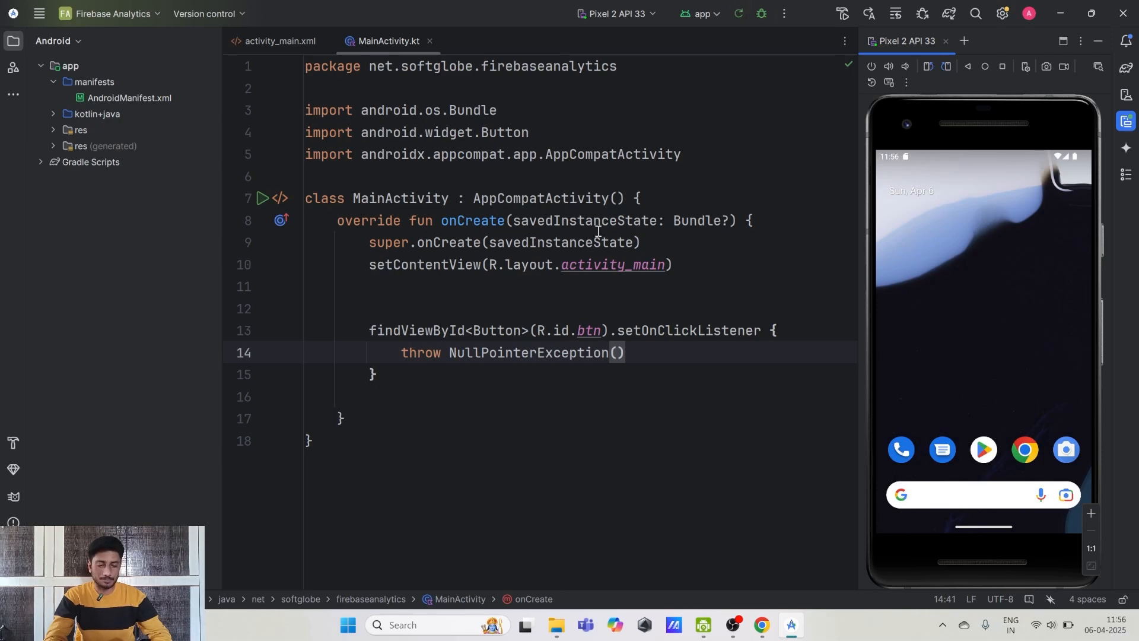
left_click(761, 629)
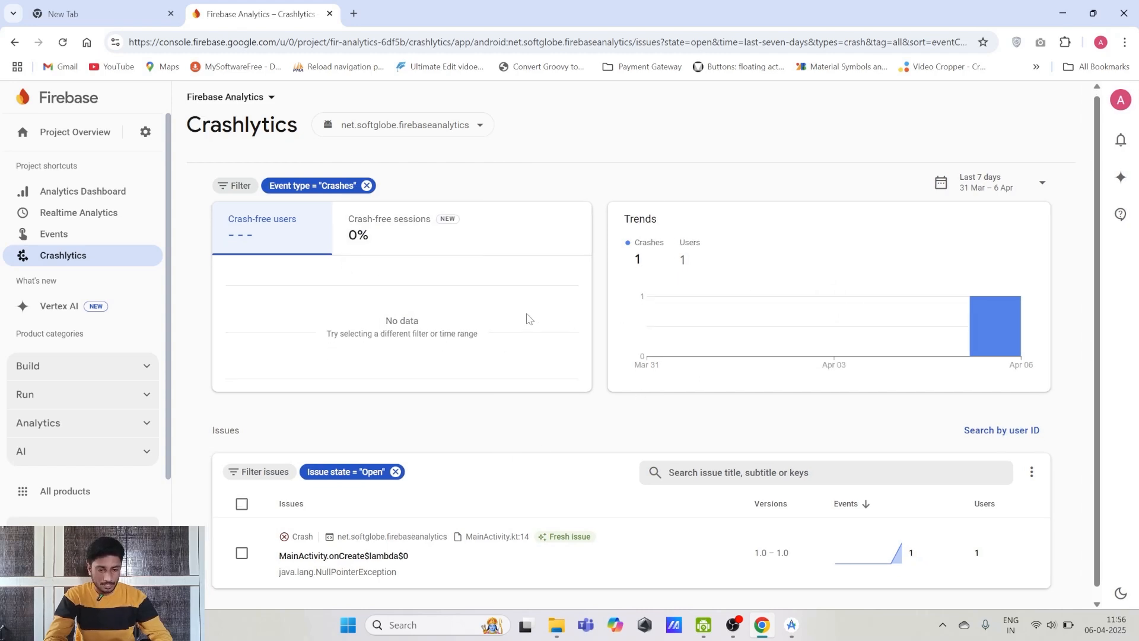
Step: Scroll the Crashlytics dashboard down to the Issues table showing the NullPointerException crash
scroll("down", 3)
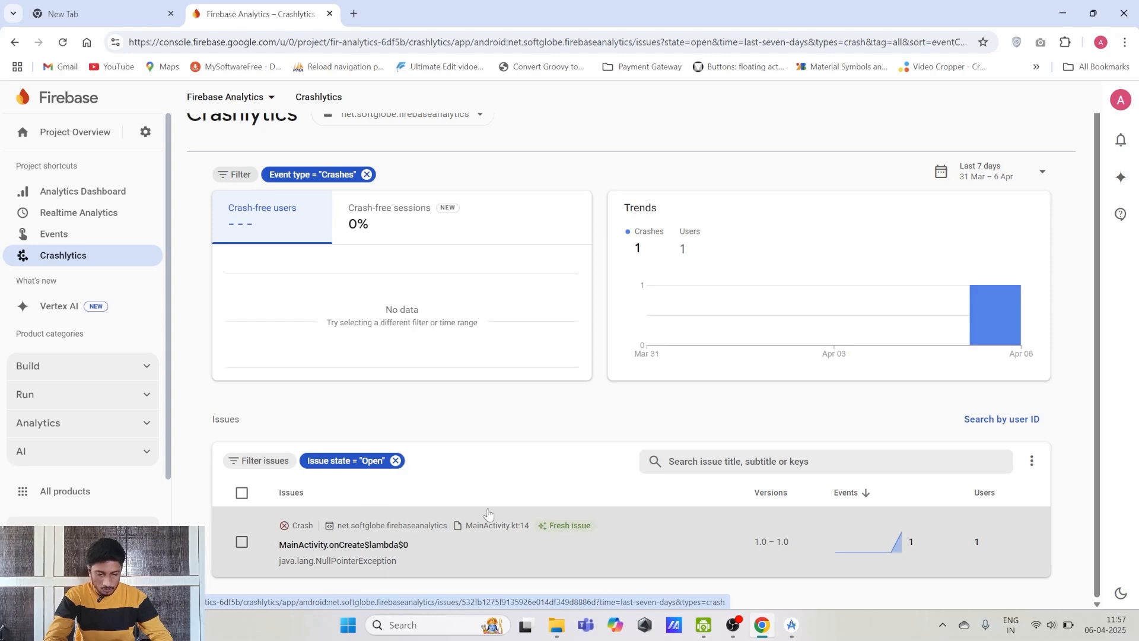
mouse_move(569, 526)
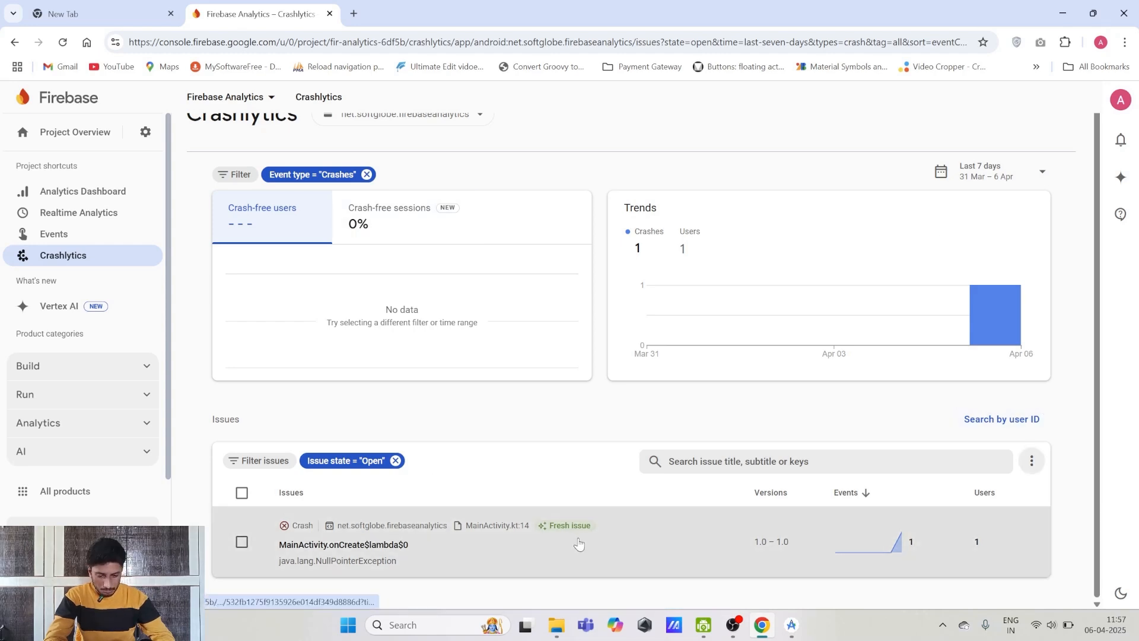
Step: Open the MainActivity.onCreate$lambda$0 NullPointerException issue and scroll to its Events stack trace
left_click(341, 545)
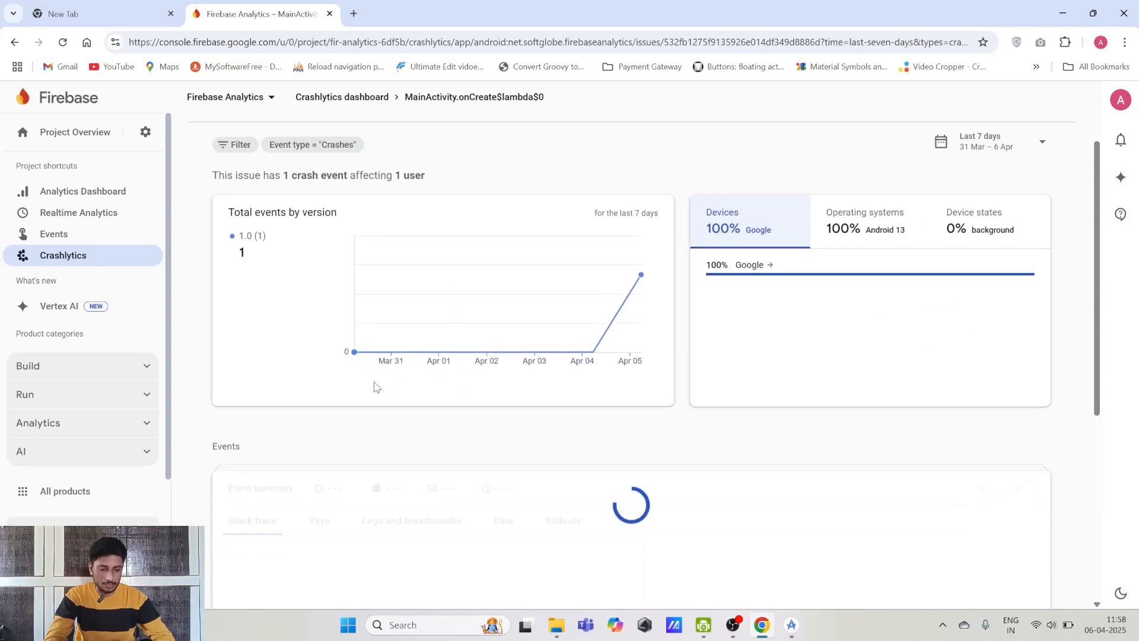
scroll("down", 3)
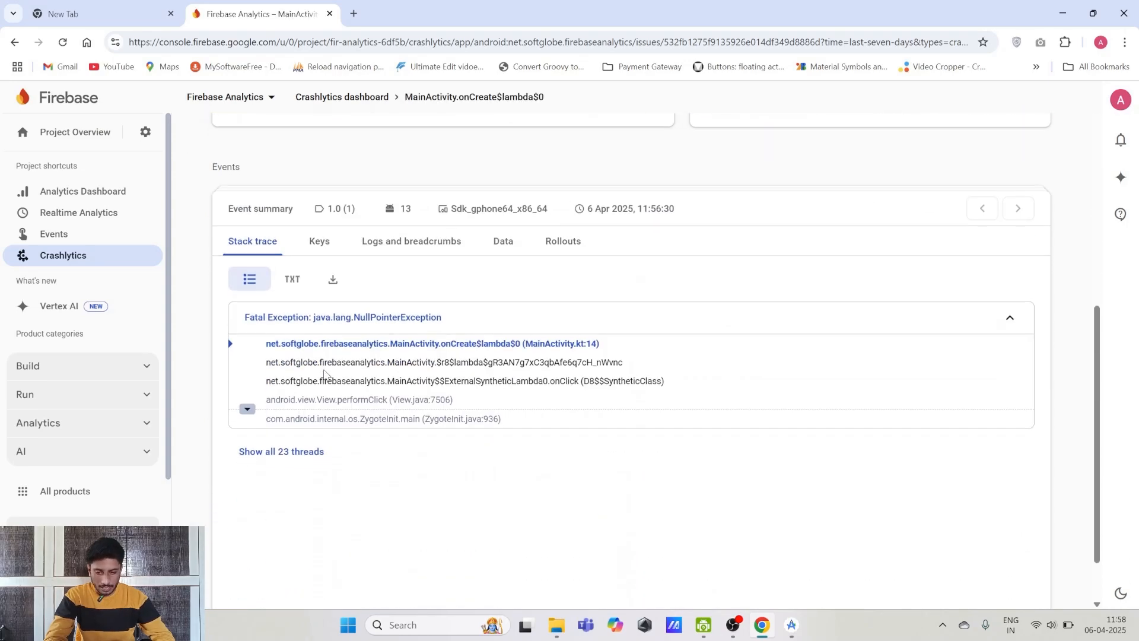
scroll("down", 3)
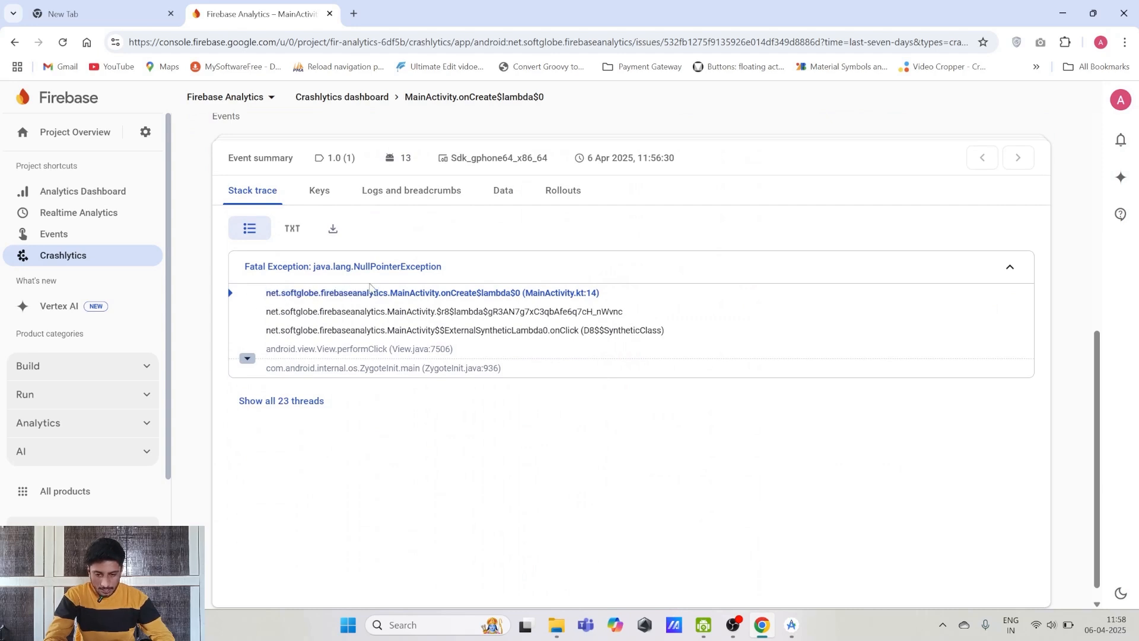
Step: Highlight the top stack frame pointing to MainActivity.kt line 14
double_click(407, 293)
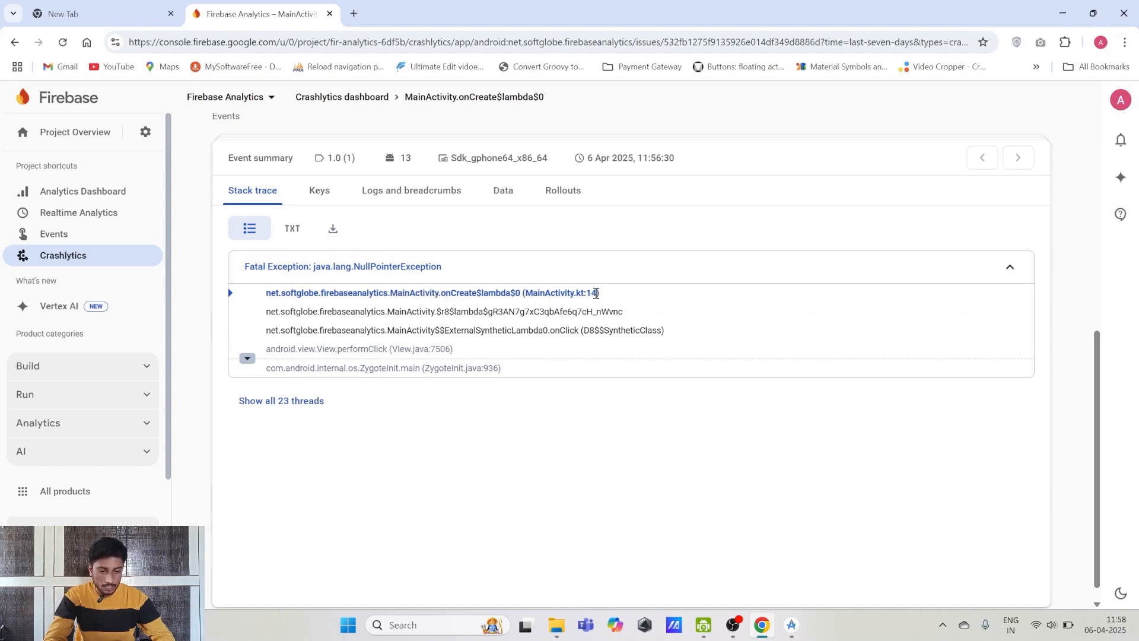
double_click(589, 294)
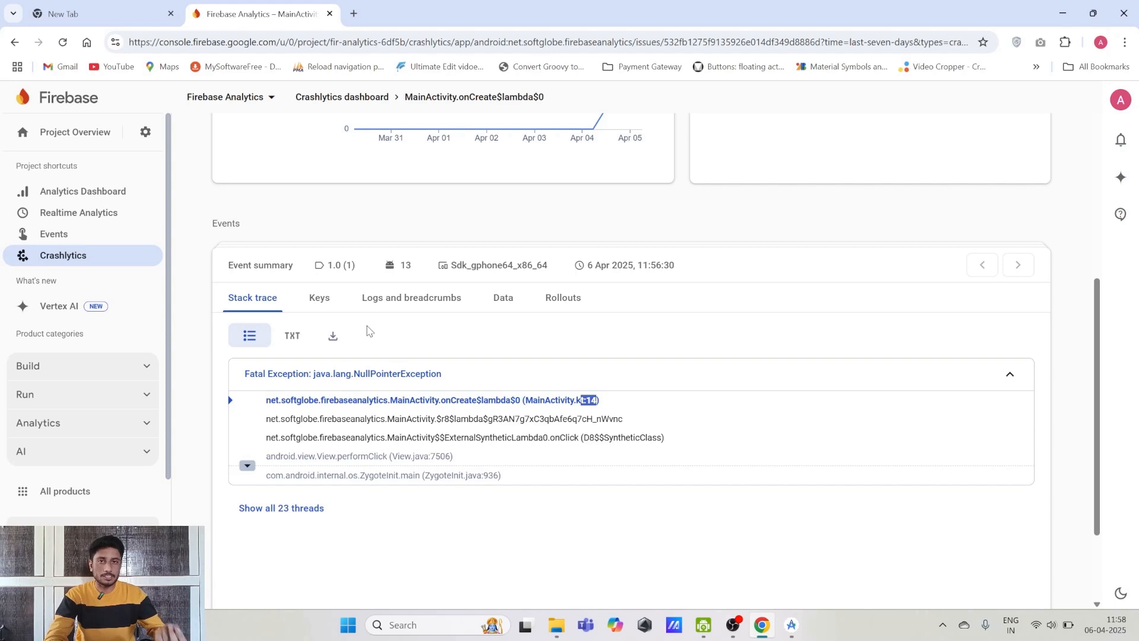
mouse_move(356, 433)
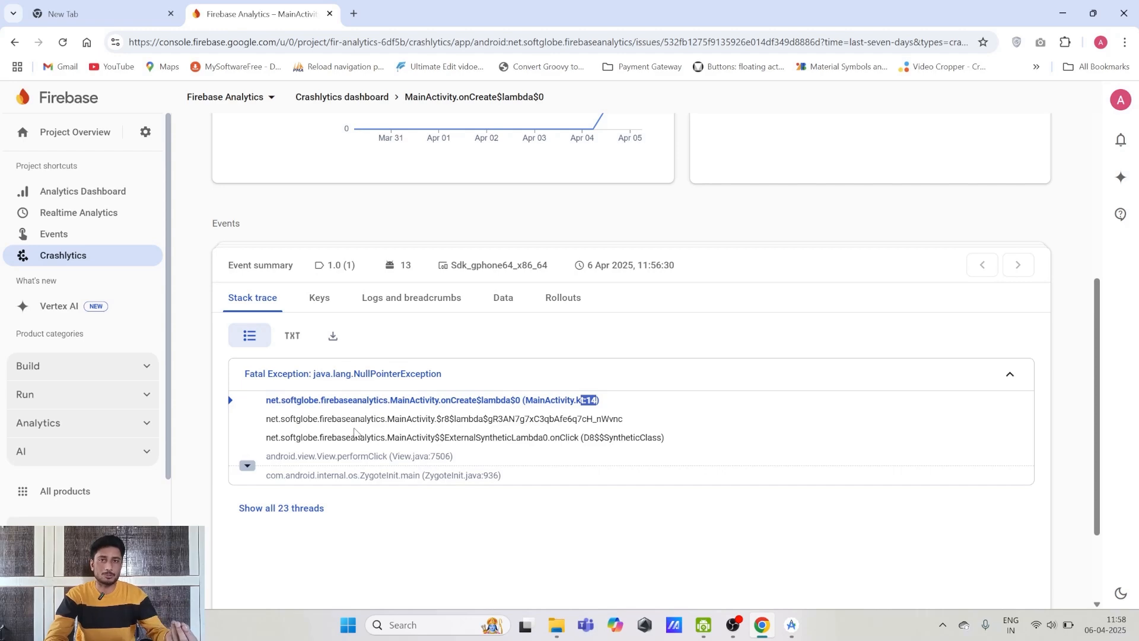
scroll("up", 3)
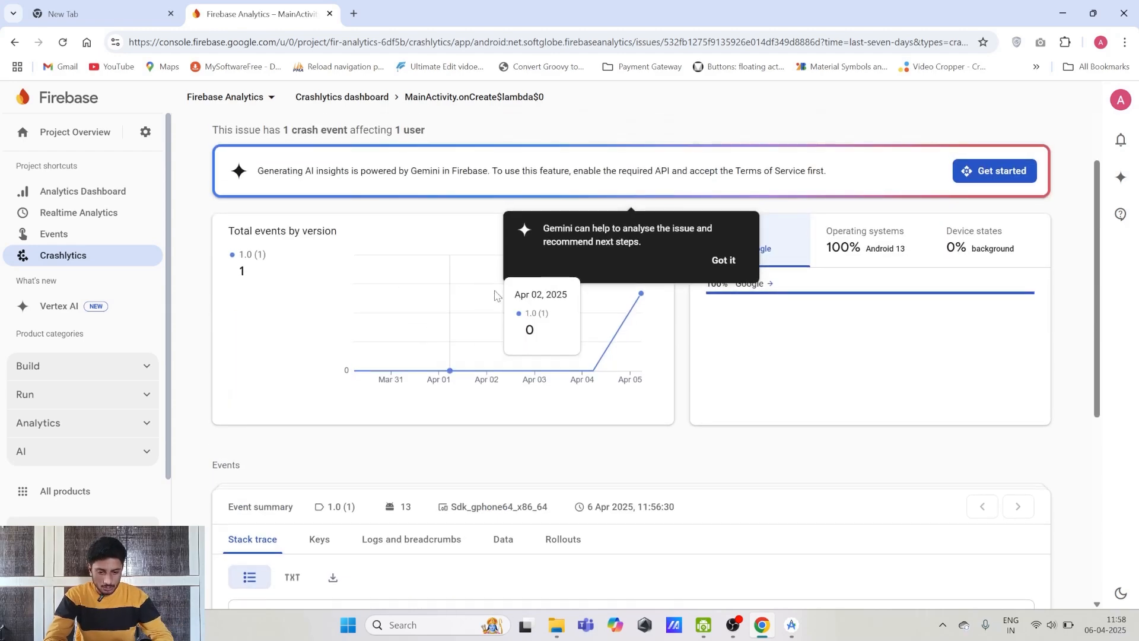
scroll("down", 3)
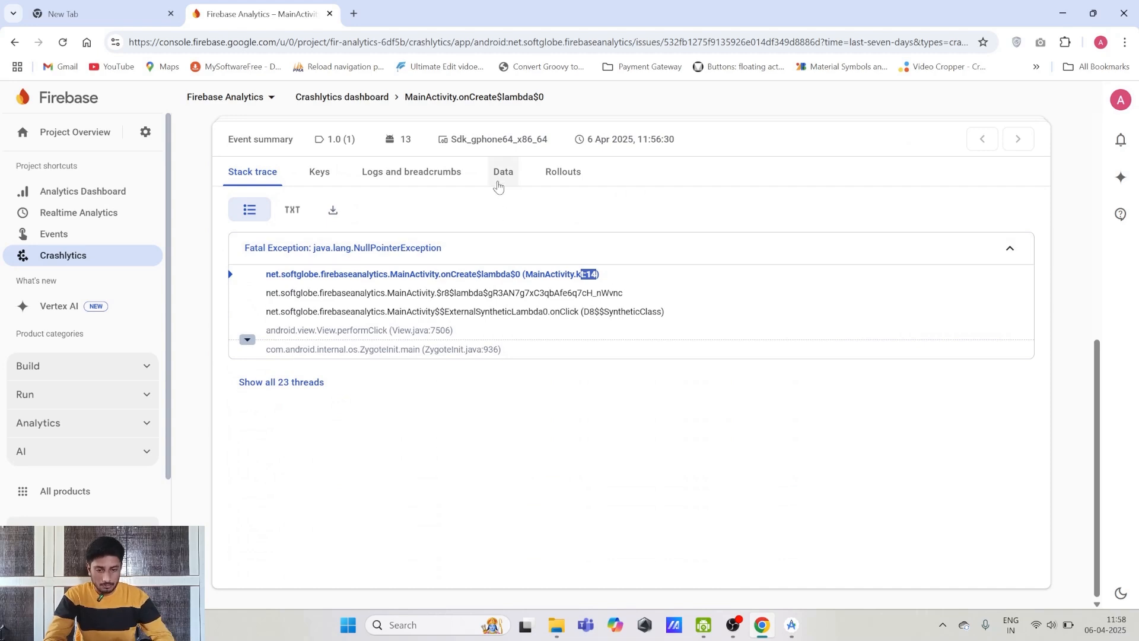
Step: Show the crash's Data: sdk_gphone64_x86_64 emulator, Android 13, portrait, not rooted, version 1.0 (1)
left_click(504, 171)
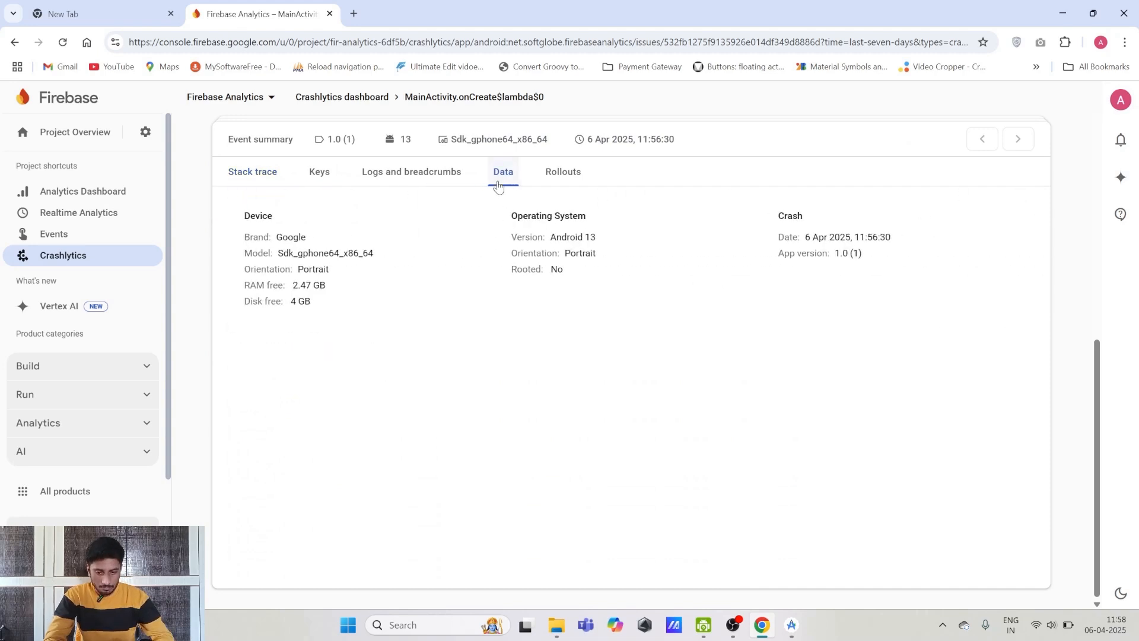
left_click_drag(244, 215, 271, 253)
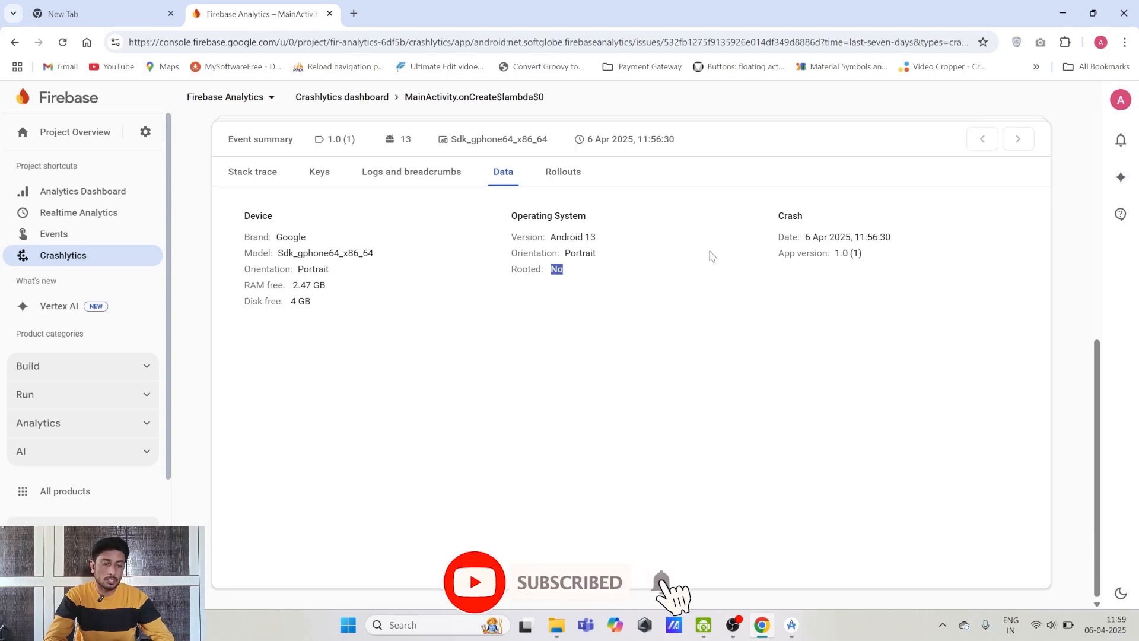
triple_click(846, 237)
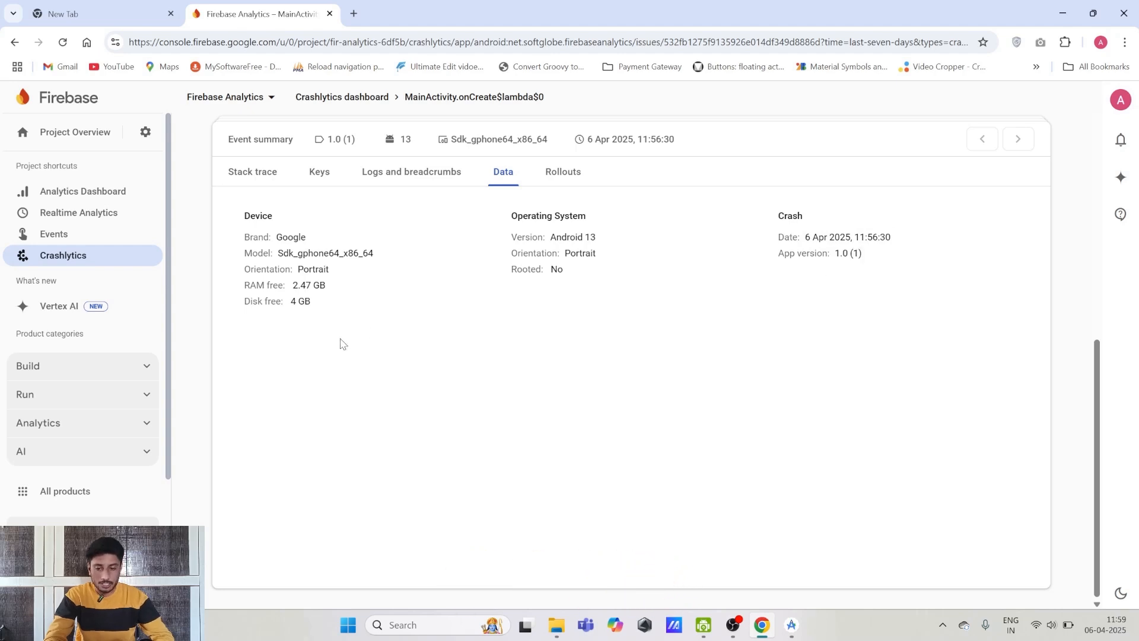
double_click(311, 285)
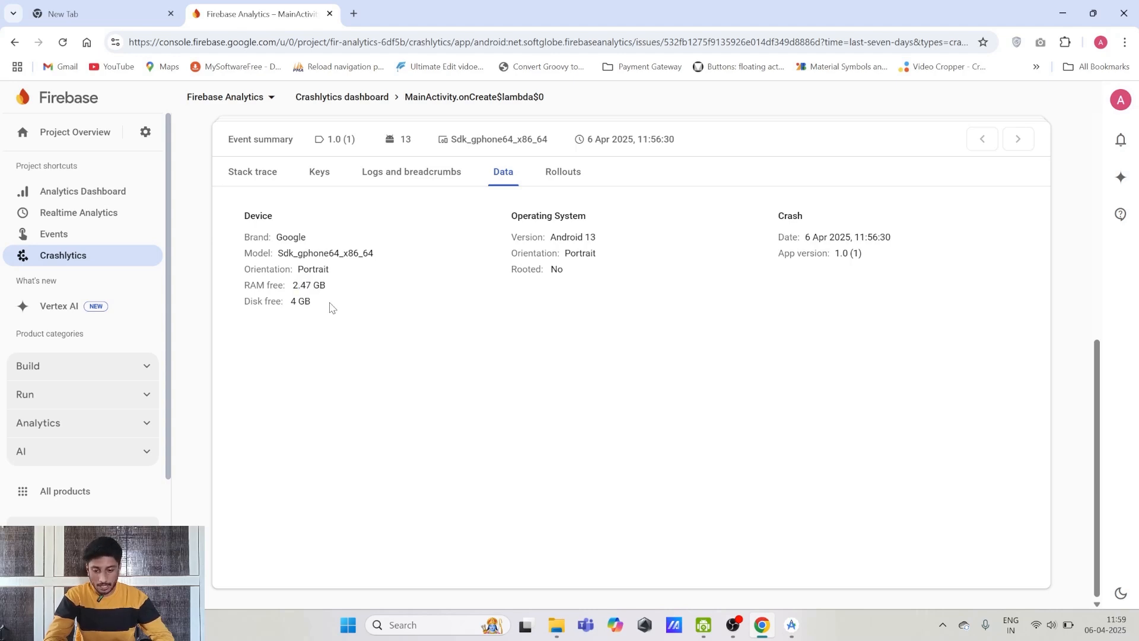
mouse_move(579, 414)
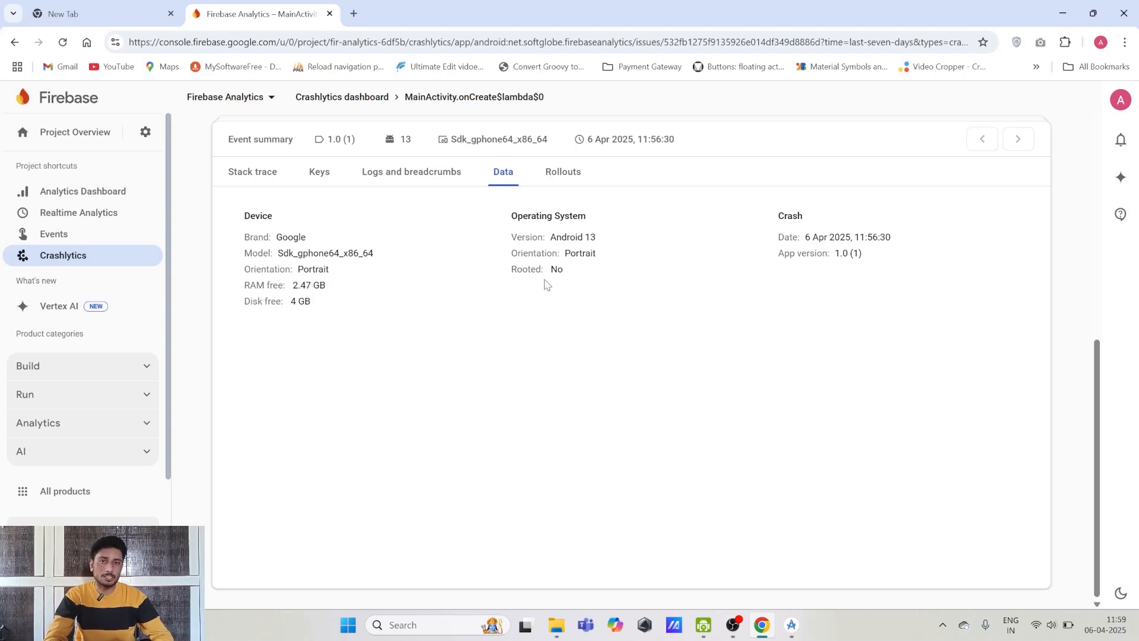
mouse_move(510, 257)
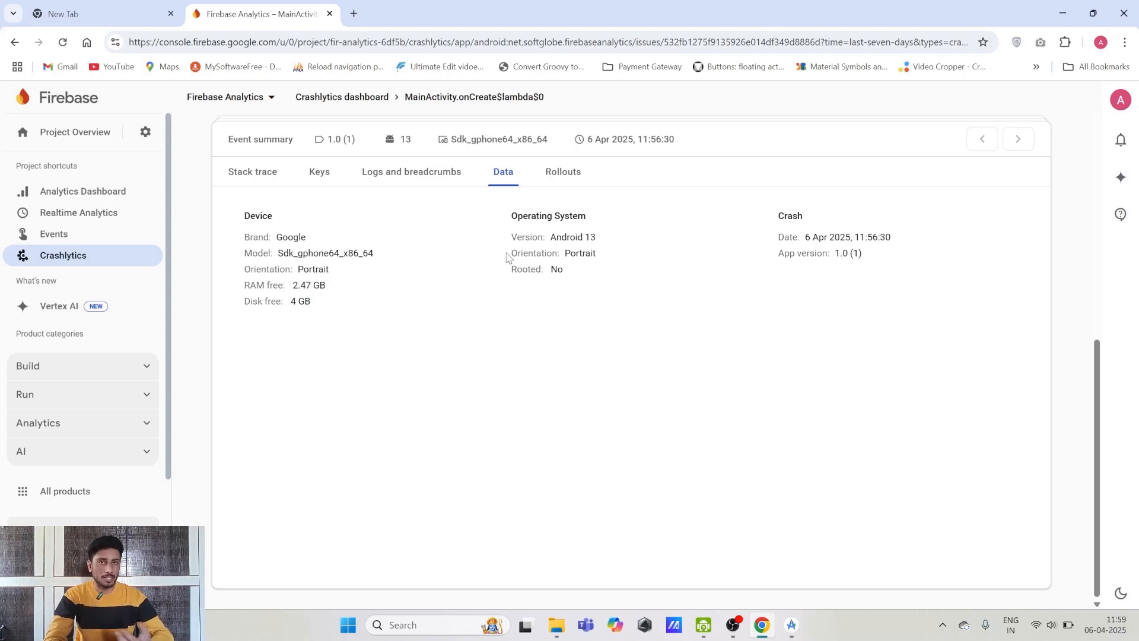